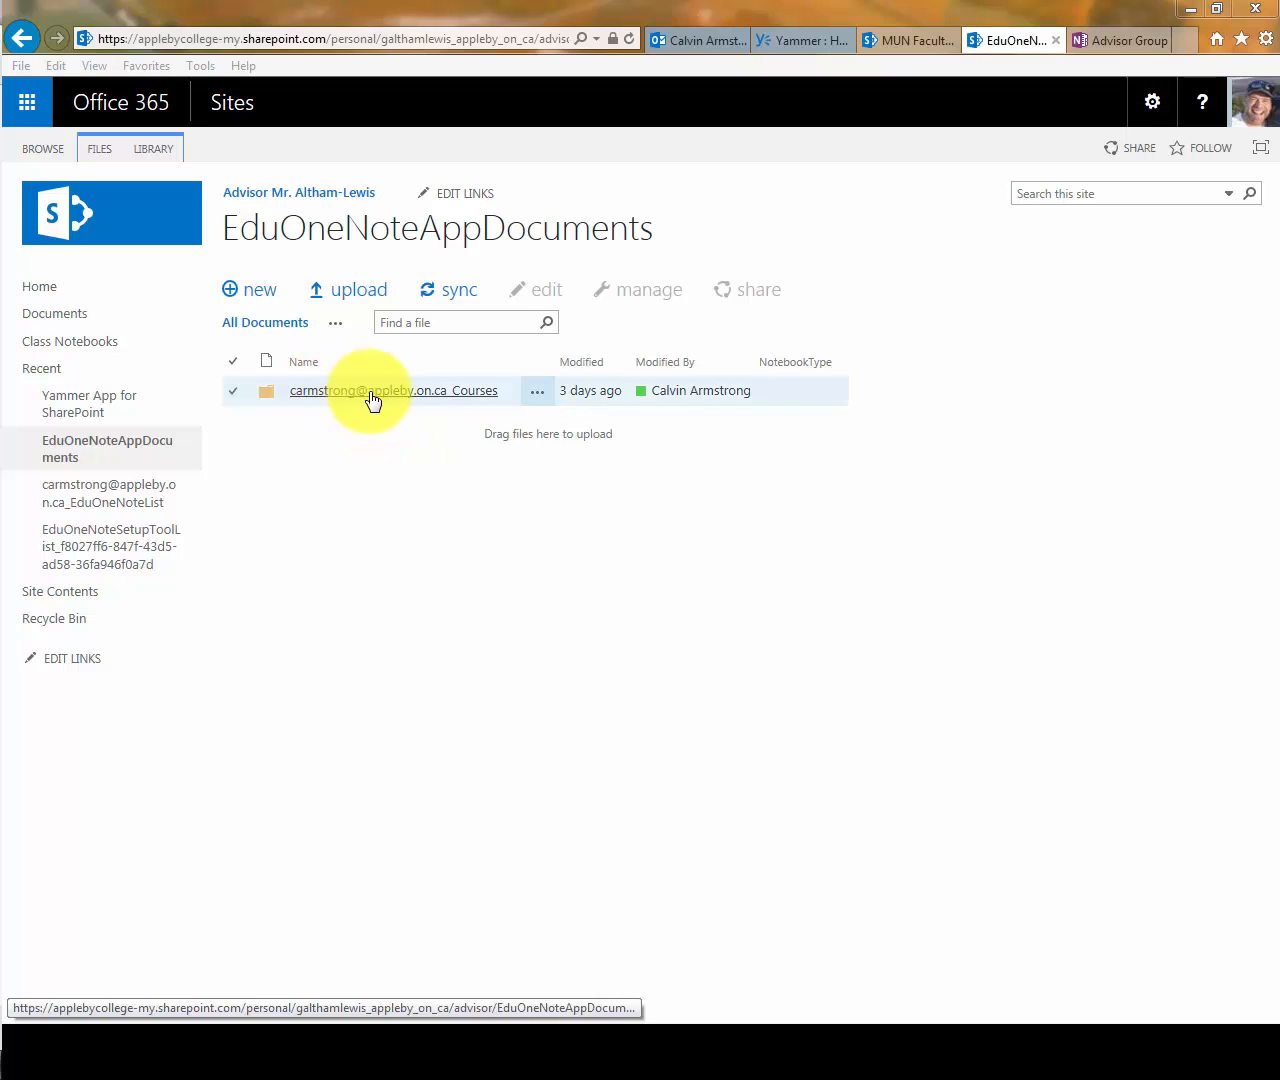
Open the teacher's Courses folder in the EduOneNoteAppDocuments library
{"action": "left_click", "coordinate": [394, 390]}
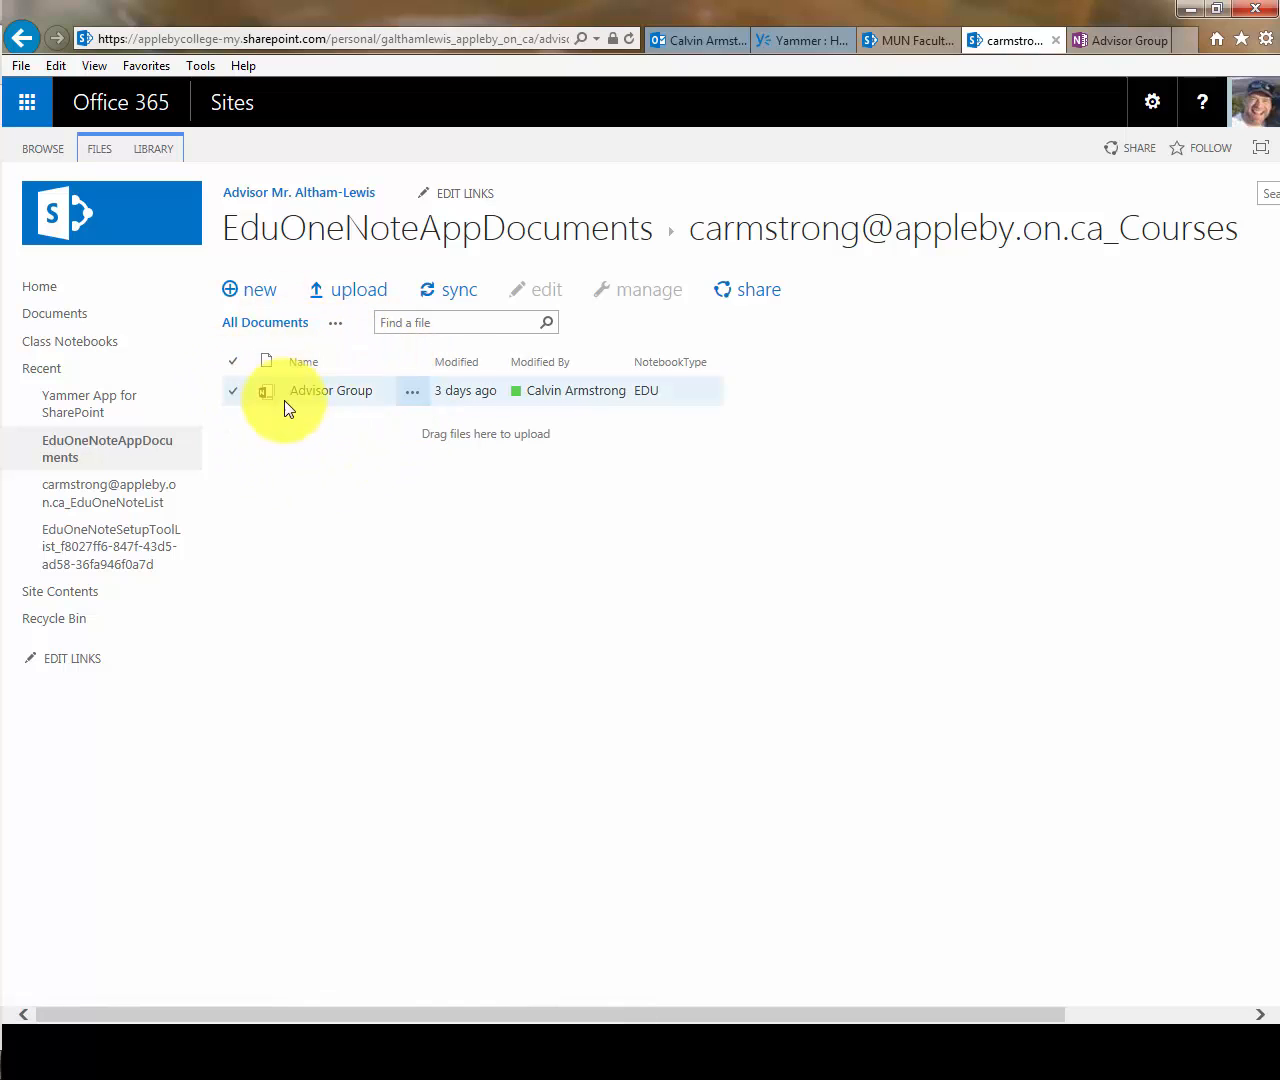
{"action": "mouse_move", "coordinate": [128, 230]}
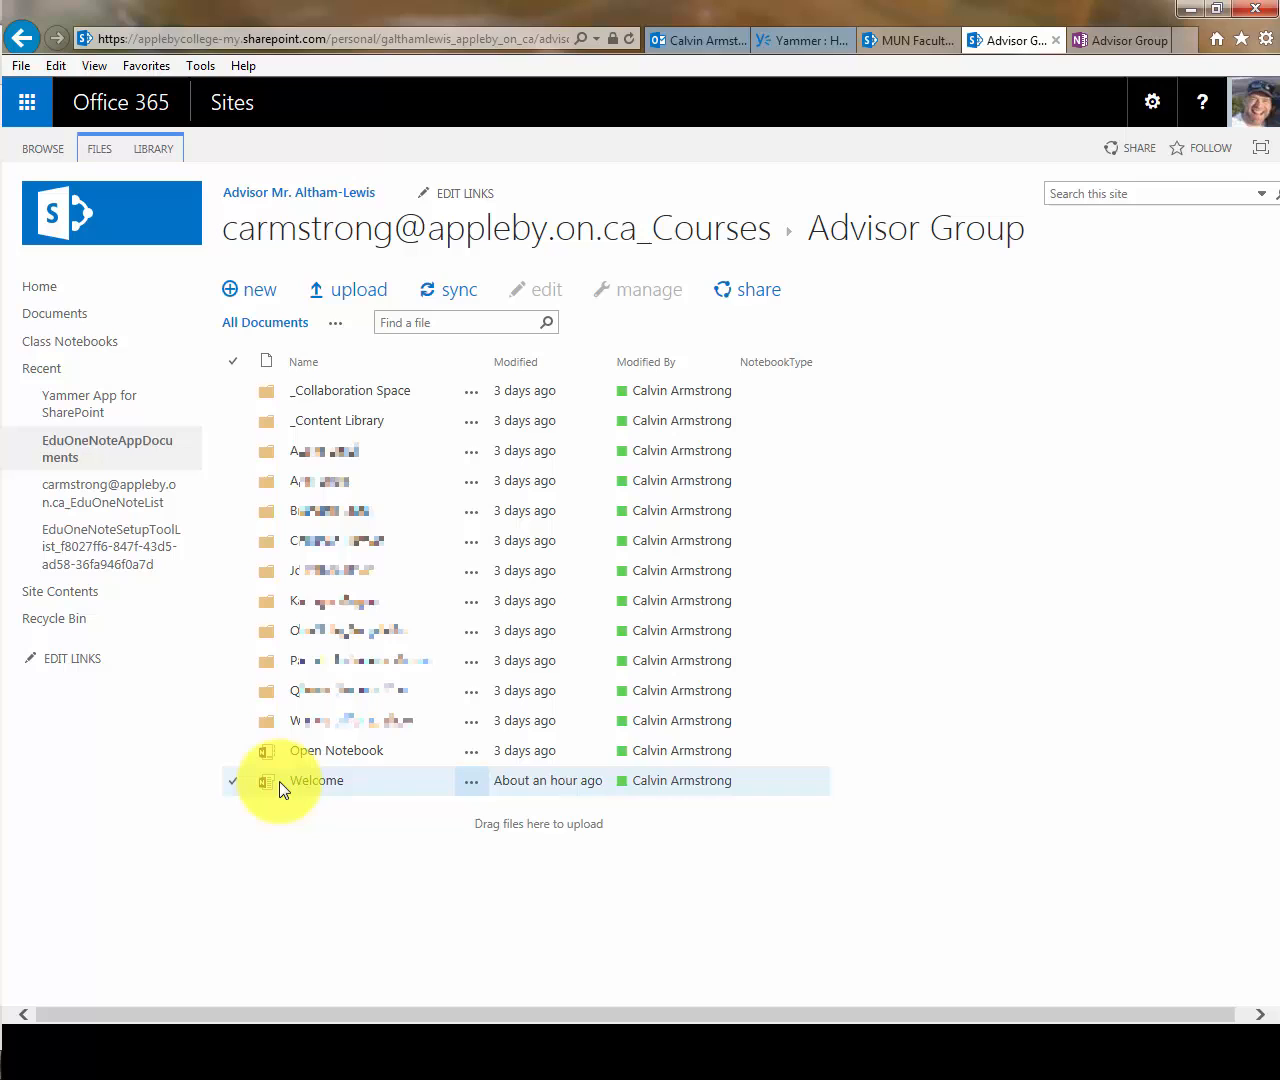
{"action": "mouse_move", "coordinate": [336, 750]}
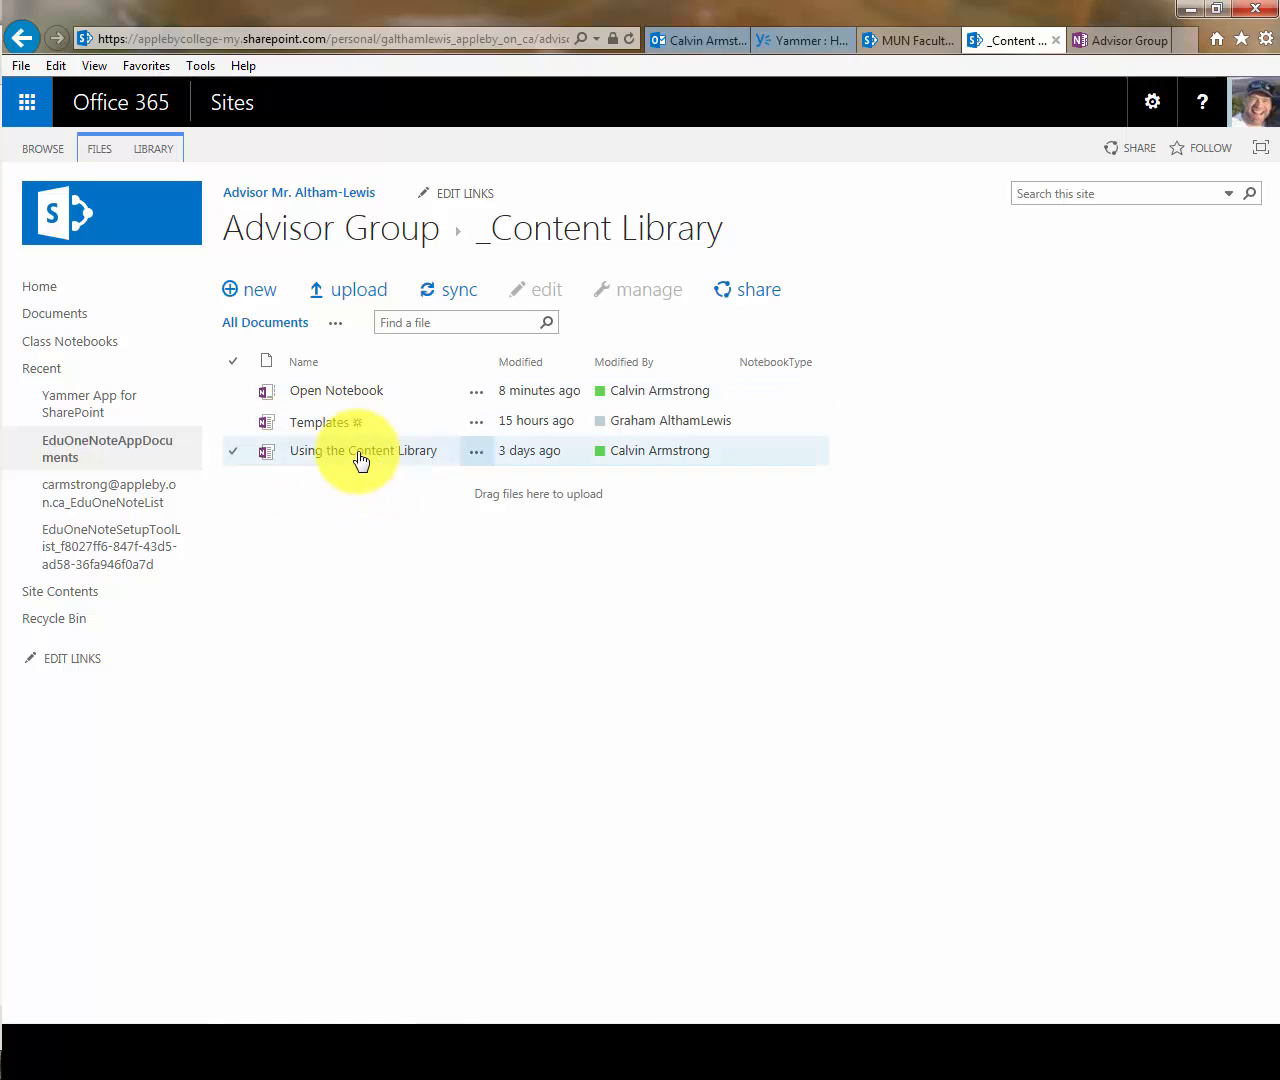
Create a new folder named Advisor in the _Content Library via New > New folder
{"action": "left_click", "coordinate": [248, 288]}
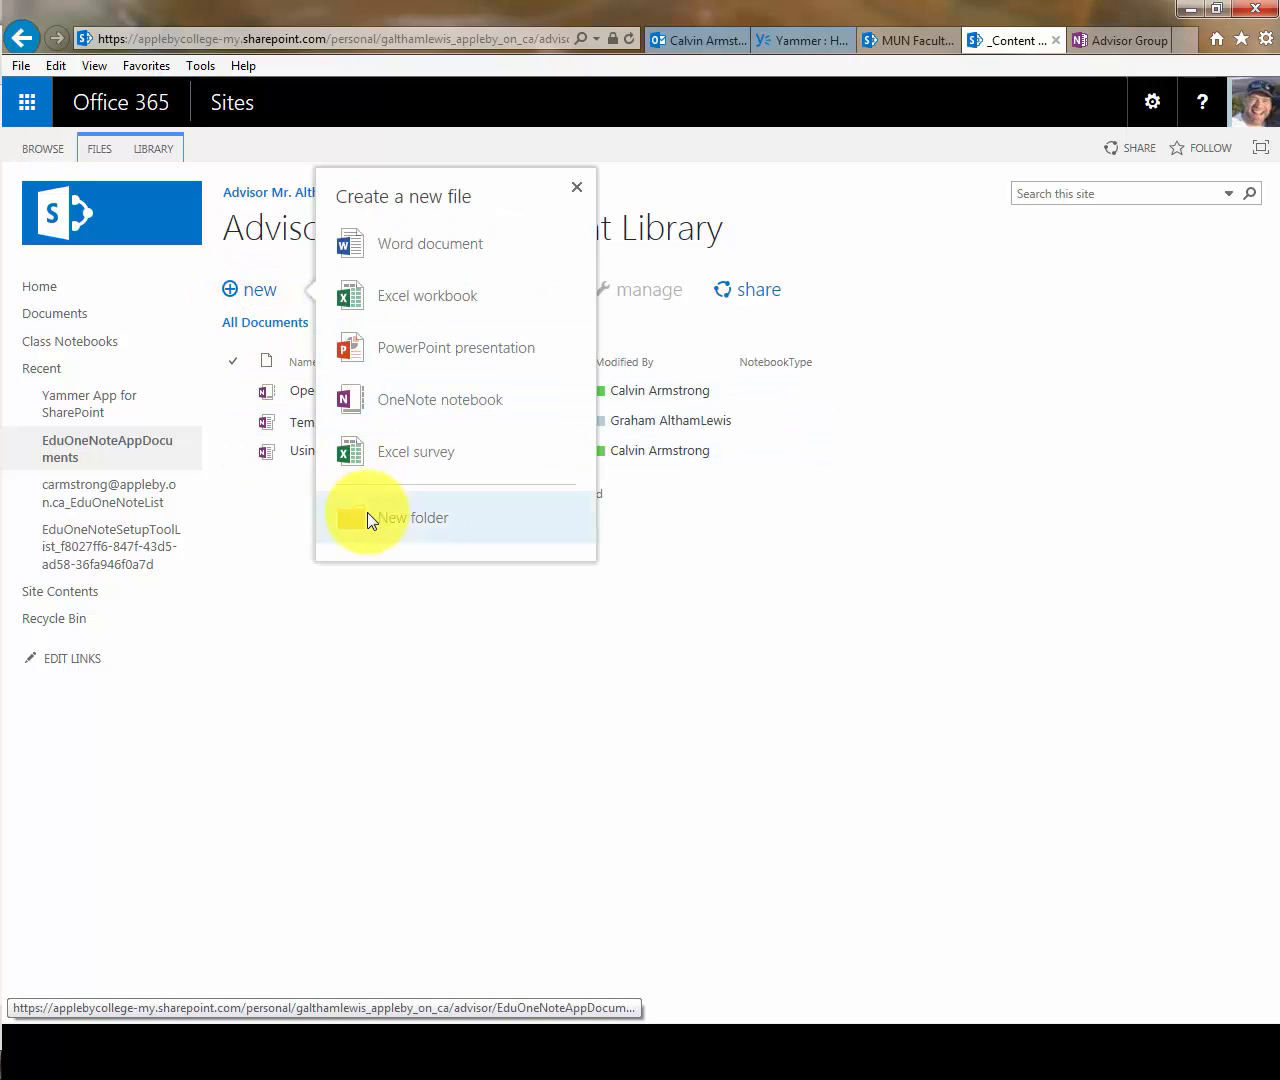
{"action": "left_click", "coordinate": [416, 516]}
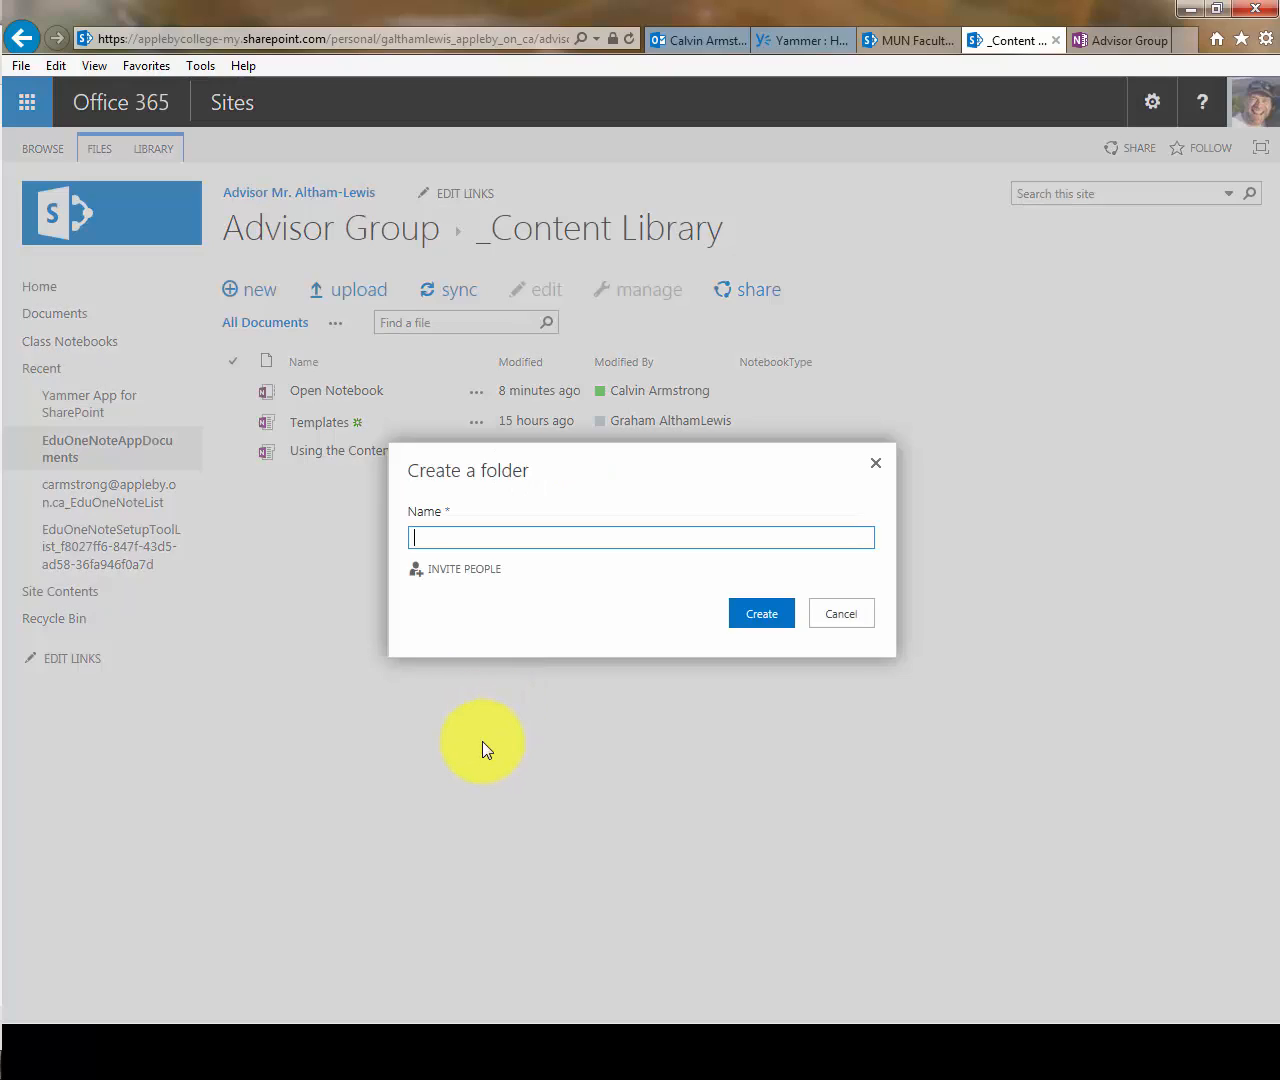
{"action": "type", "text": "Advisor"}
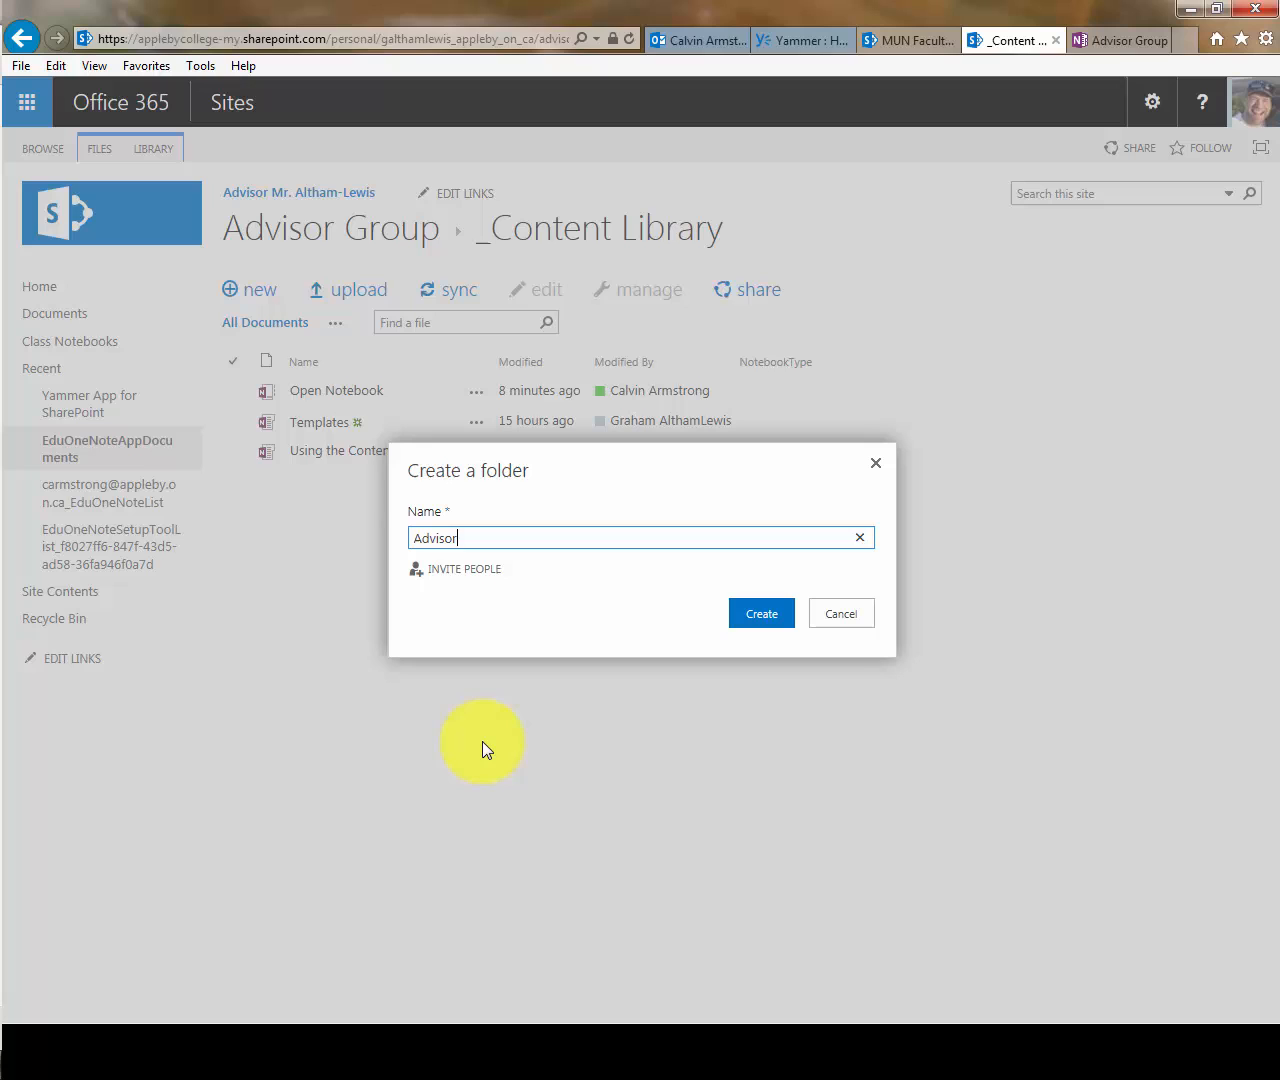
{"action": "left_click", "coordinate": [760, 612]}
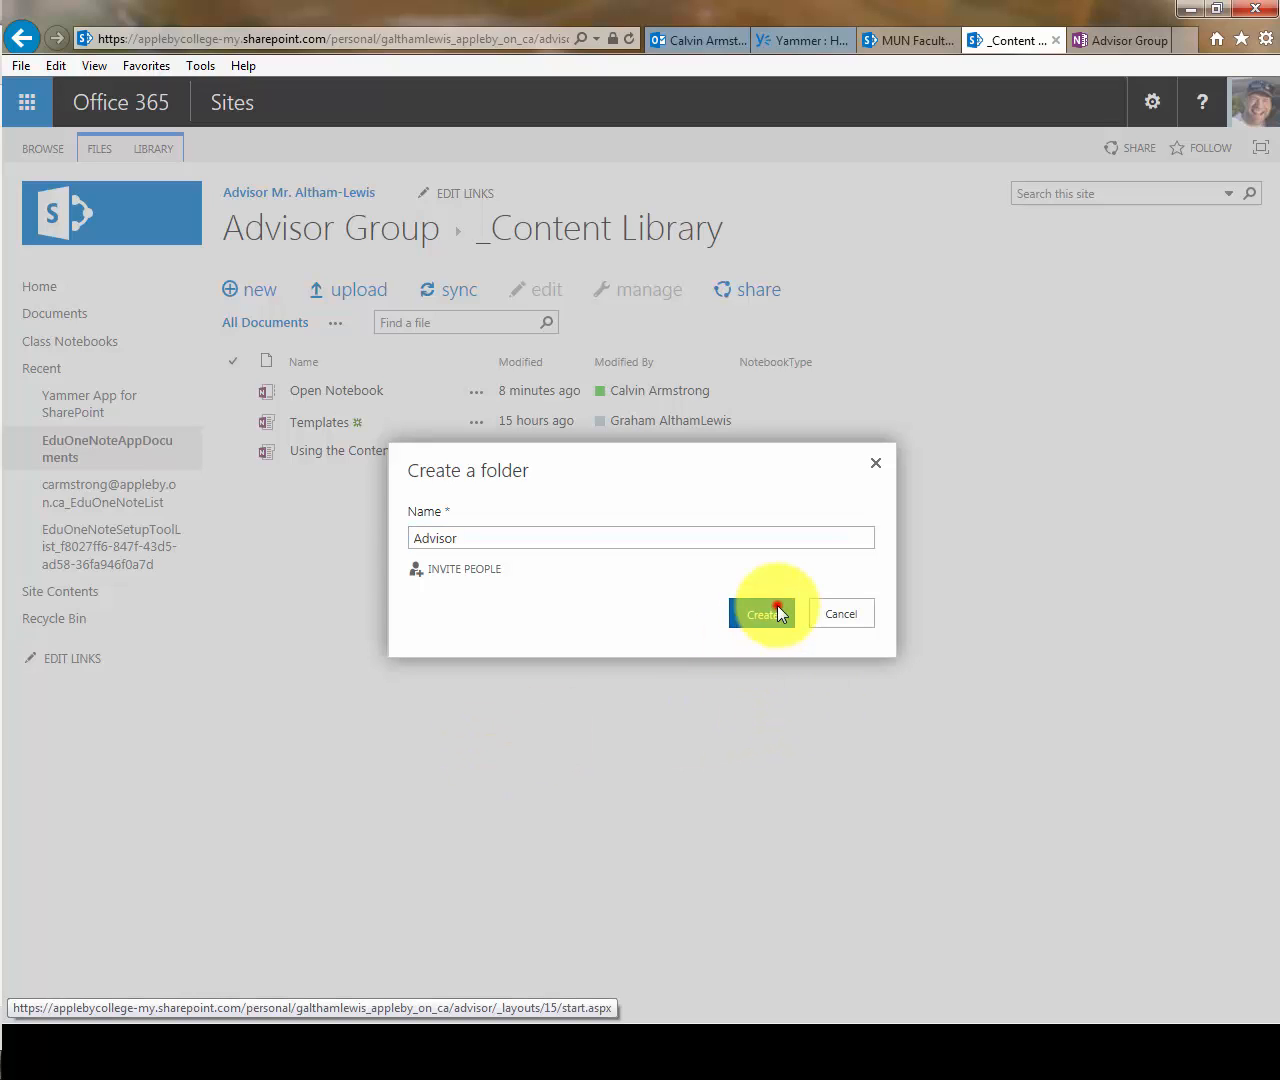
{"action": "left_click", "coordinate": [764, 614]}
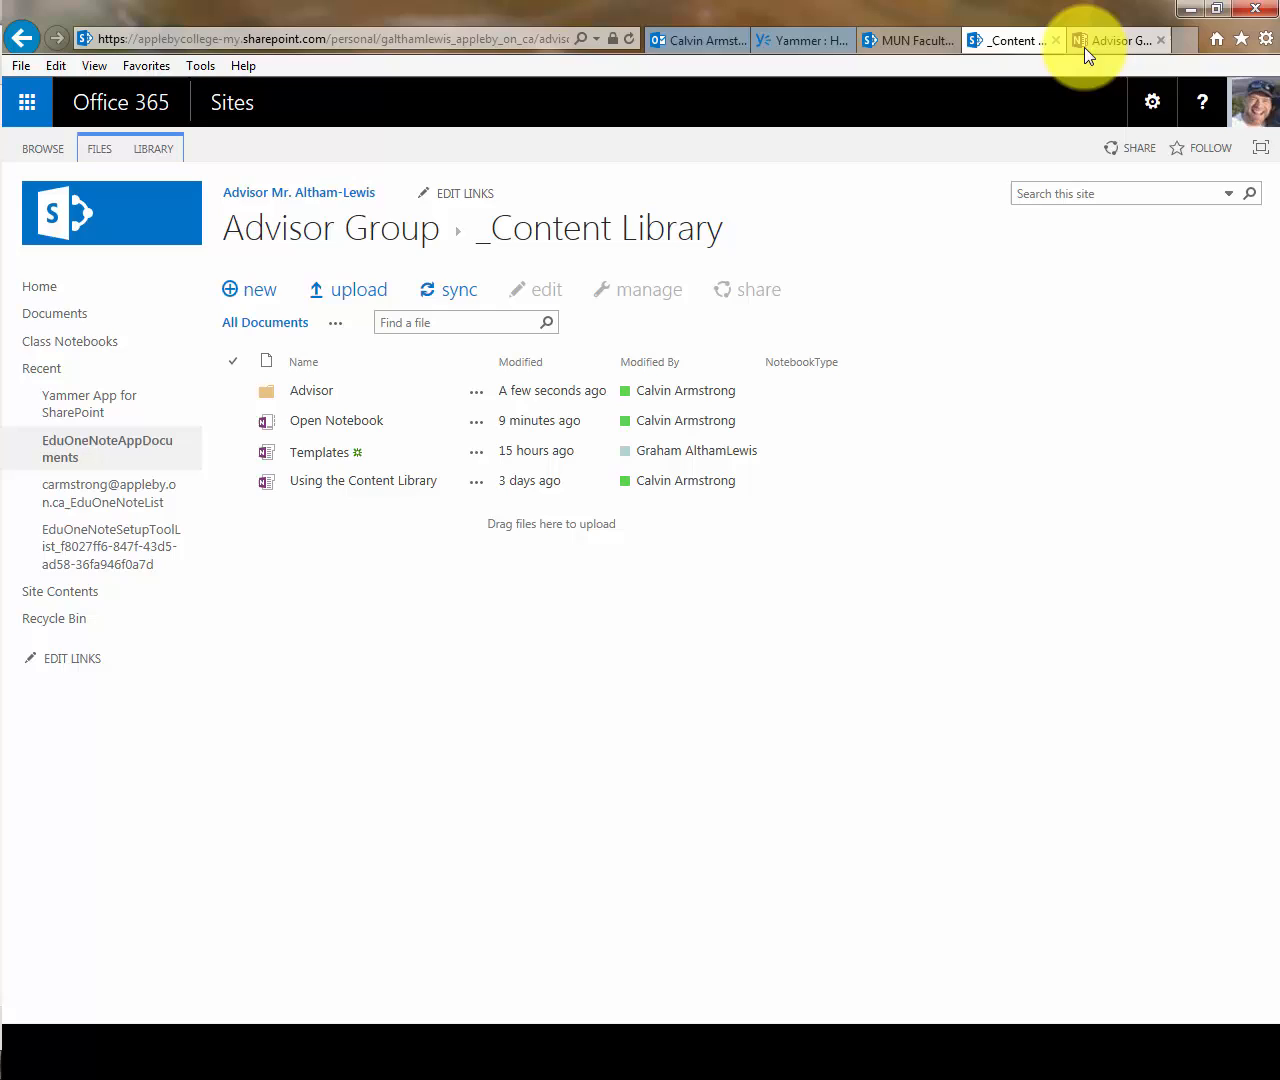
Switch to the Advisor Group notebook and open the Advisor section group under _Content Library
{"action": "left_click", "coordinate": [1114, 40]}
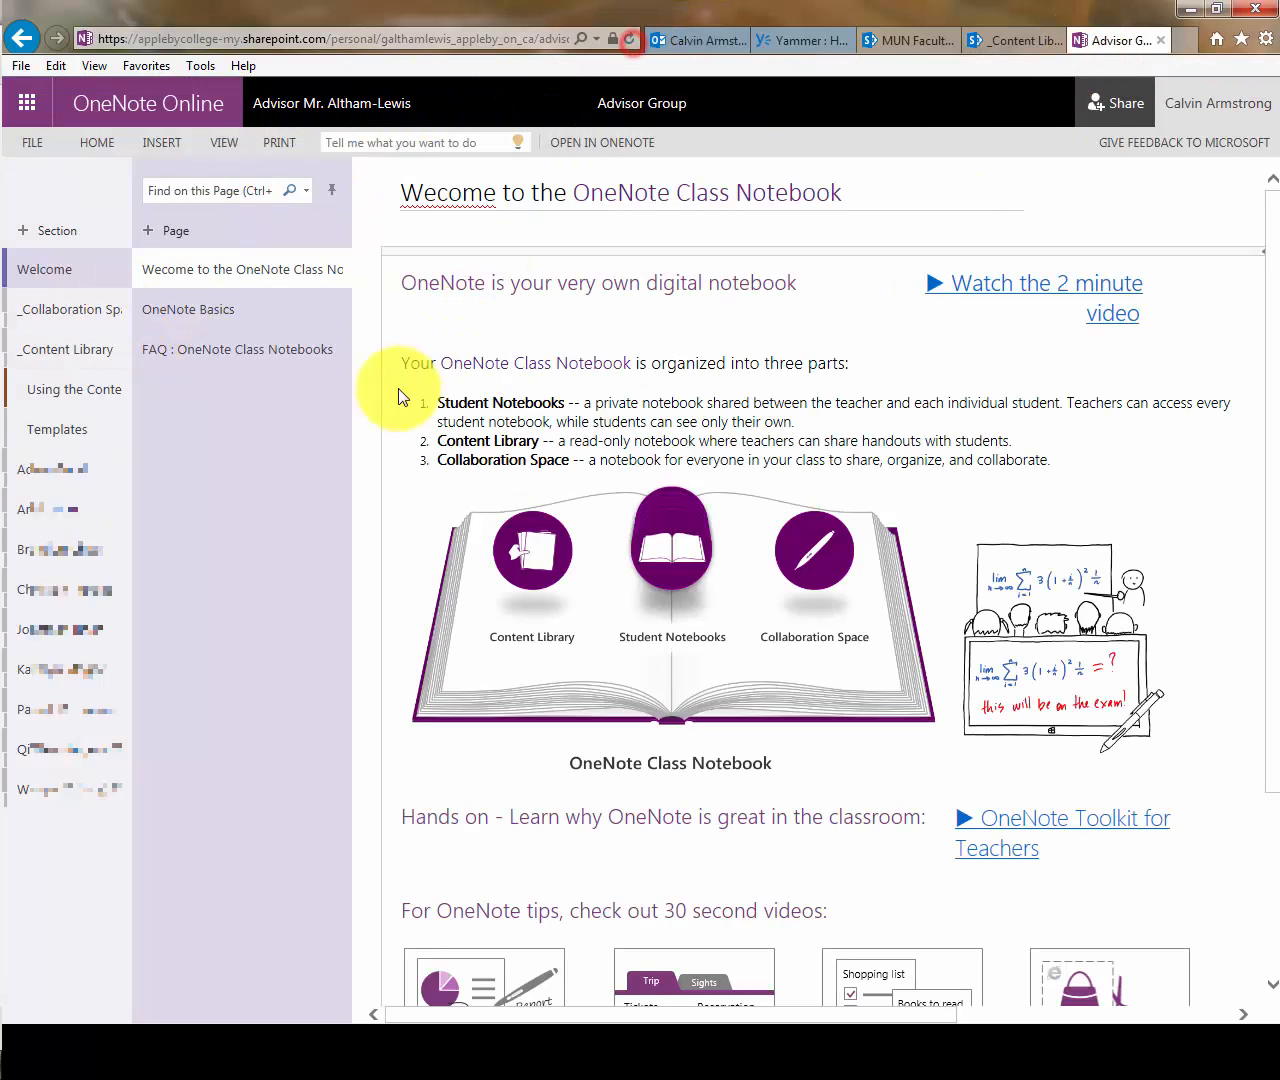
{"action": "mouse_move", "coordinate": [296, 450]}
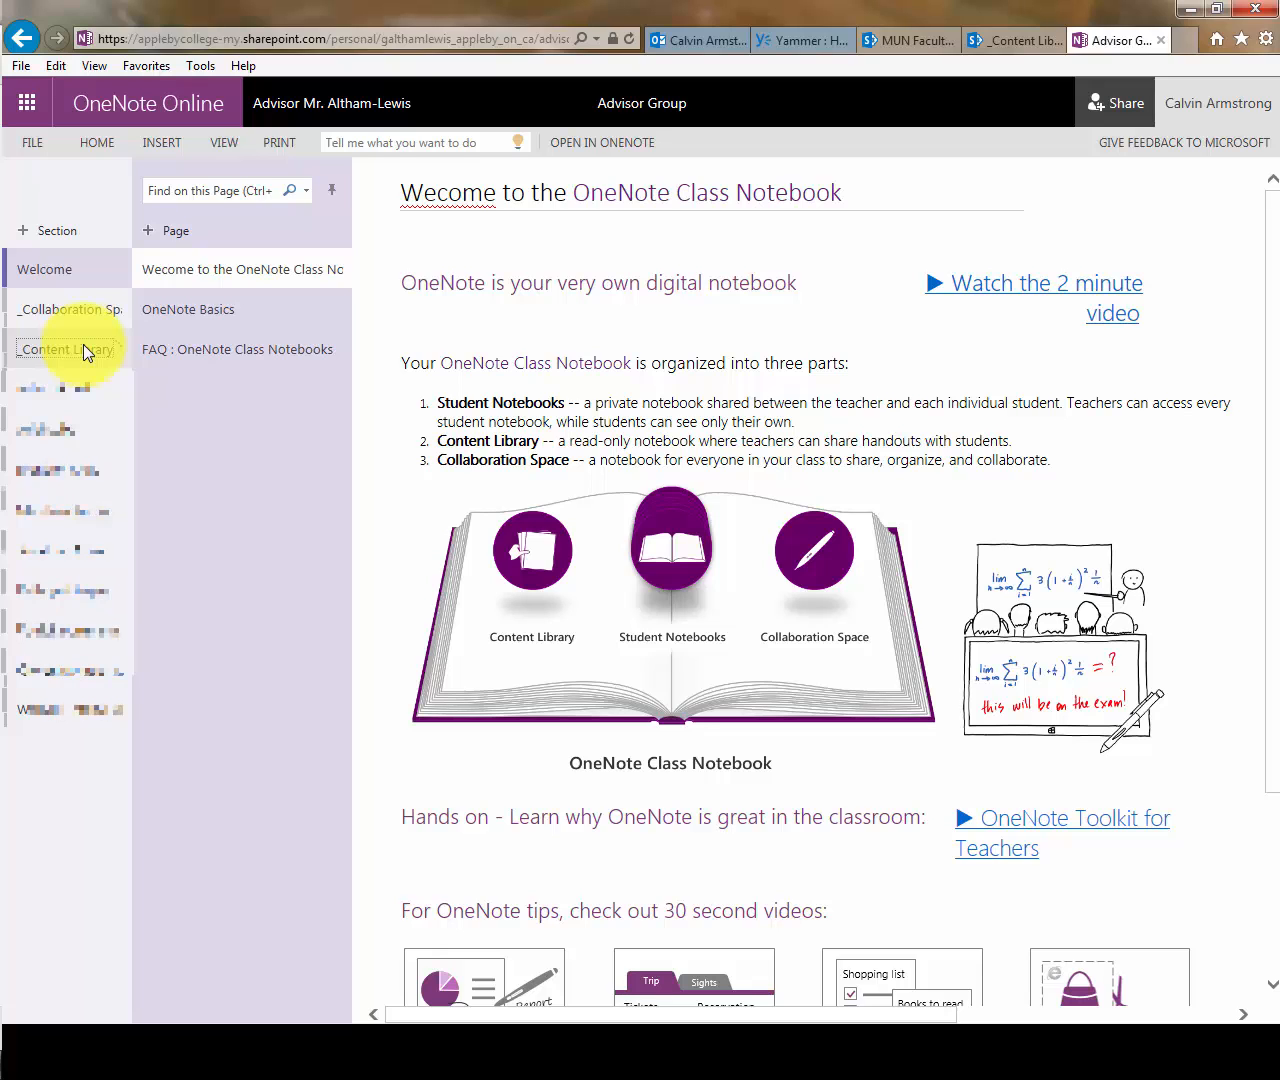
{"action": "left_click", "coordinate": [68, 348]}
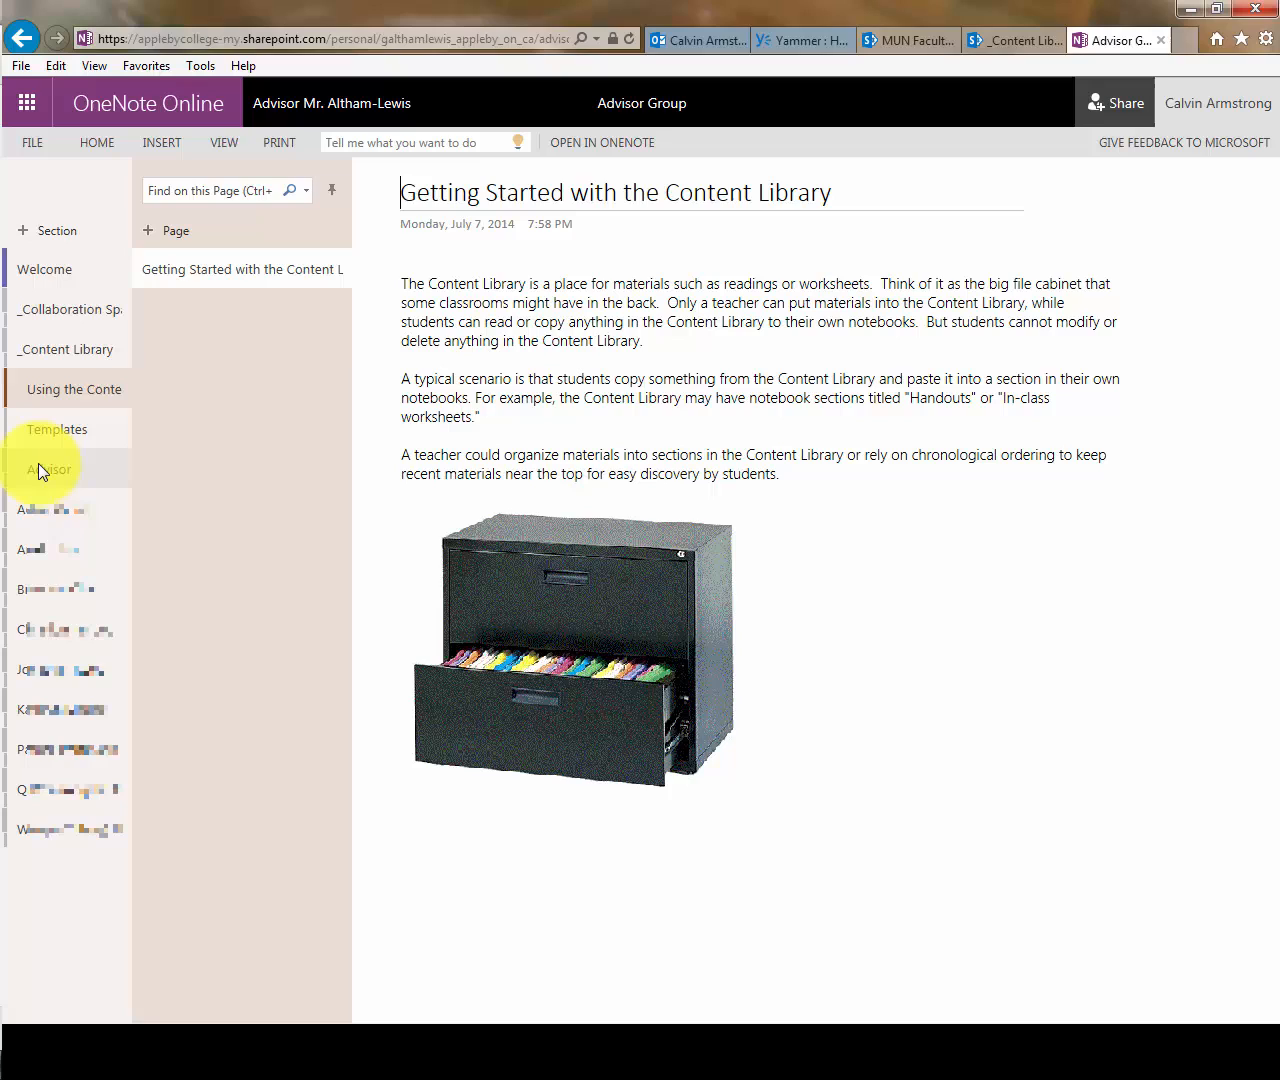
{"action": "left_click", "coordinate": [48, 470]}
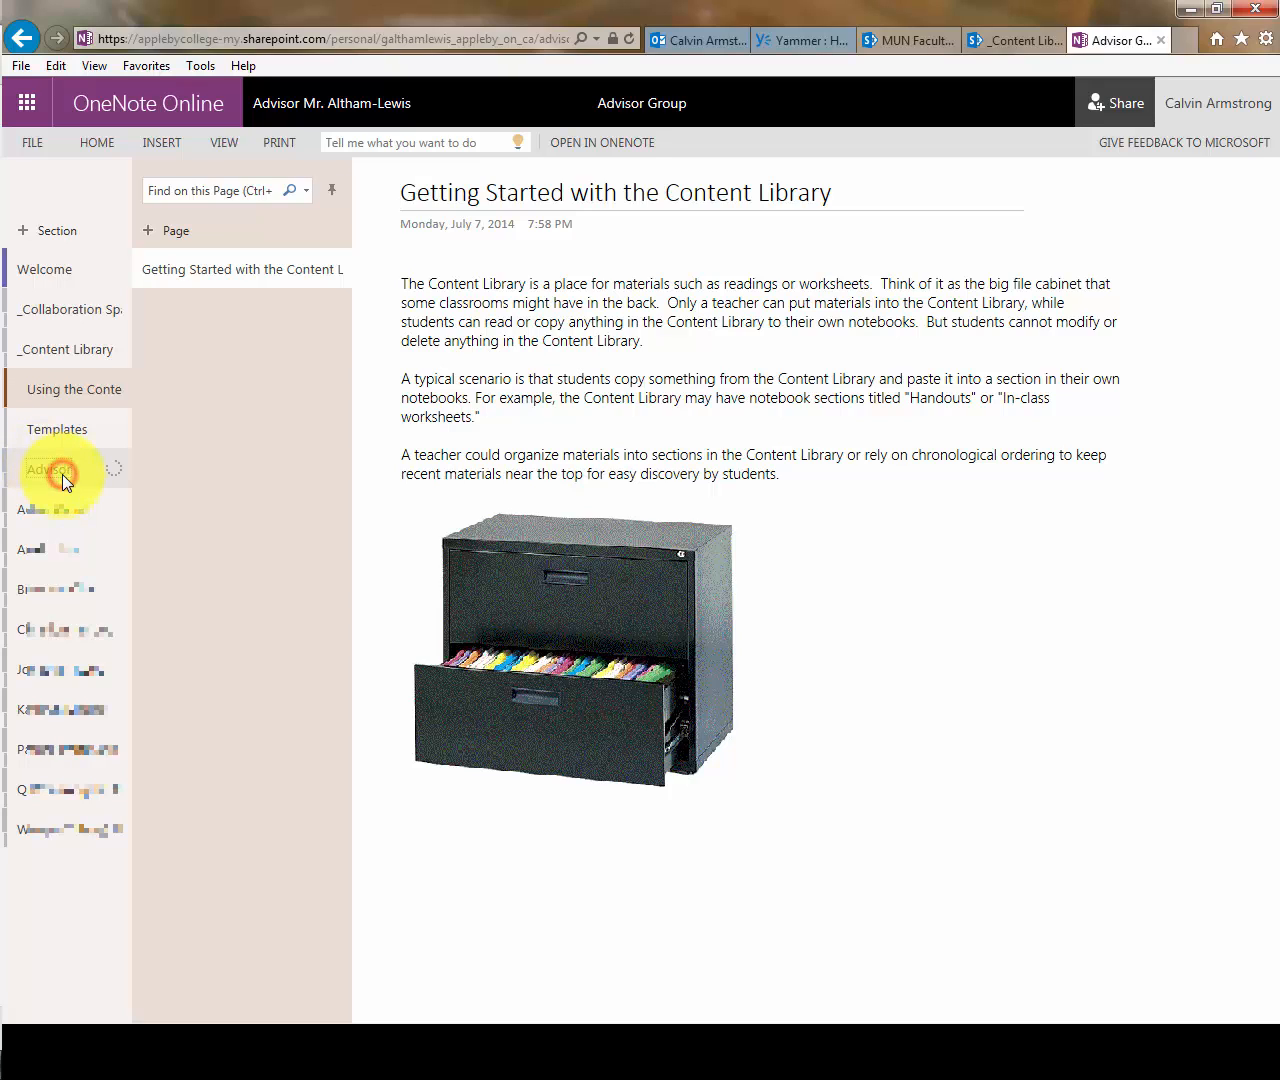
{"action": "left_click", "coordinate": [50, 470]}
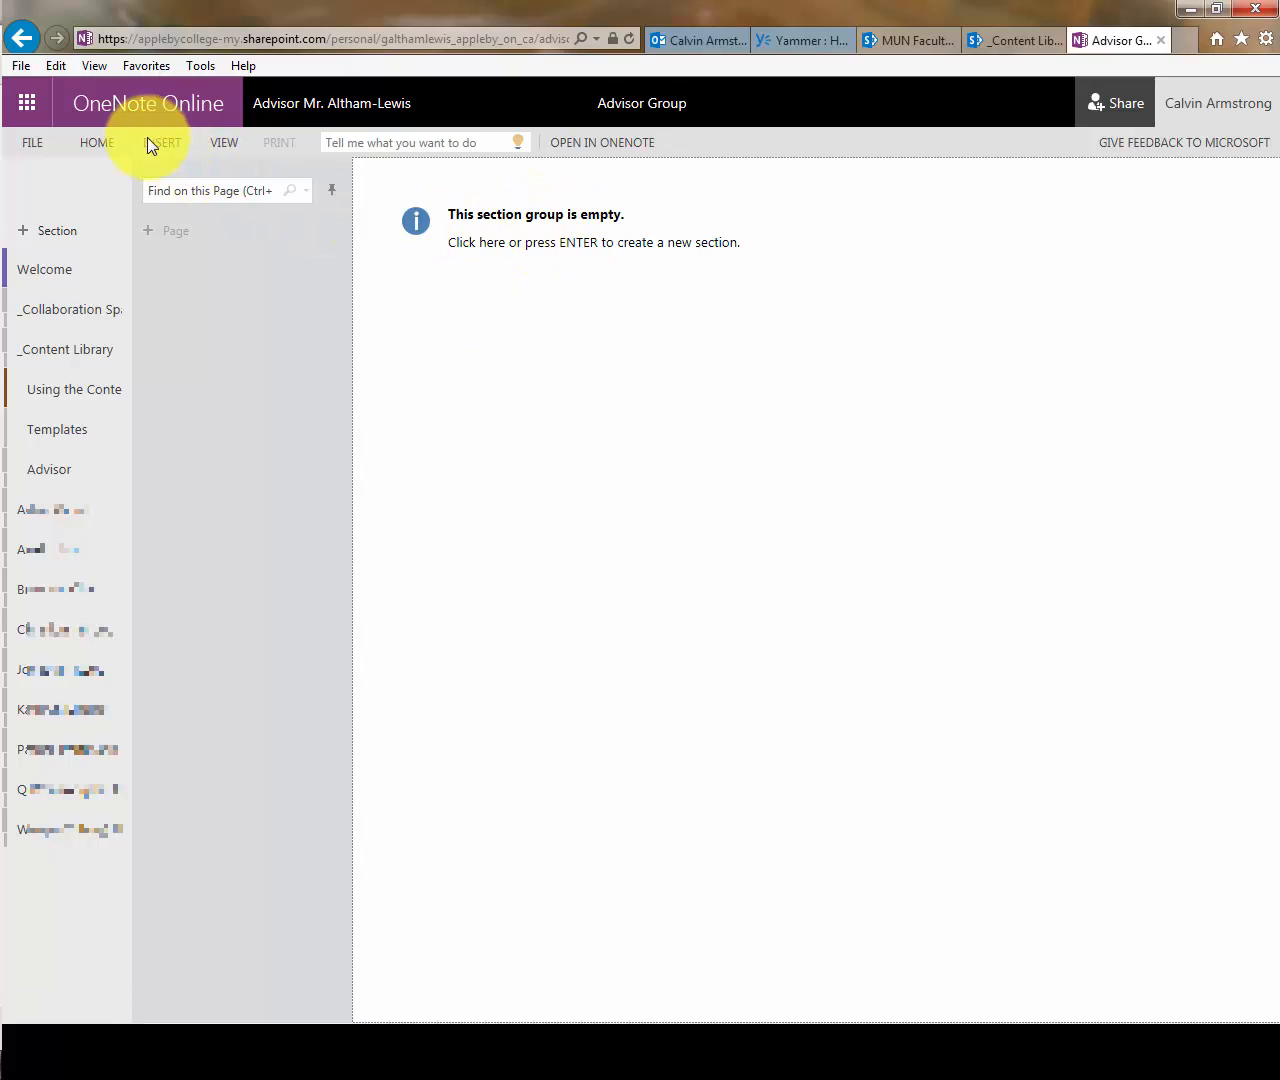
Insert a new section named PRIVATE in the Advisor section group and open it
{"action": "left_click", "coordinate": [162, 142]}
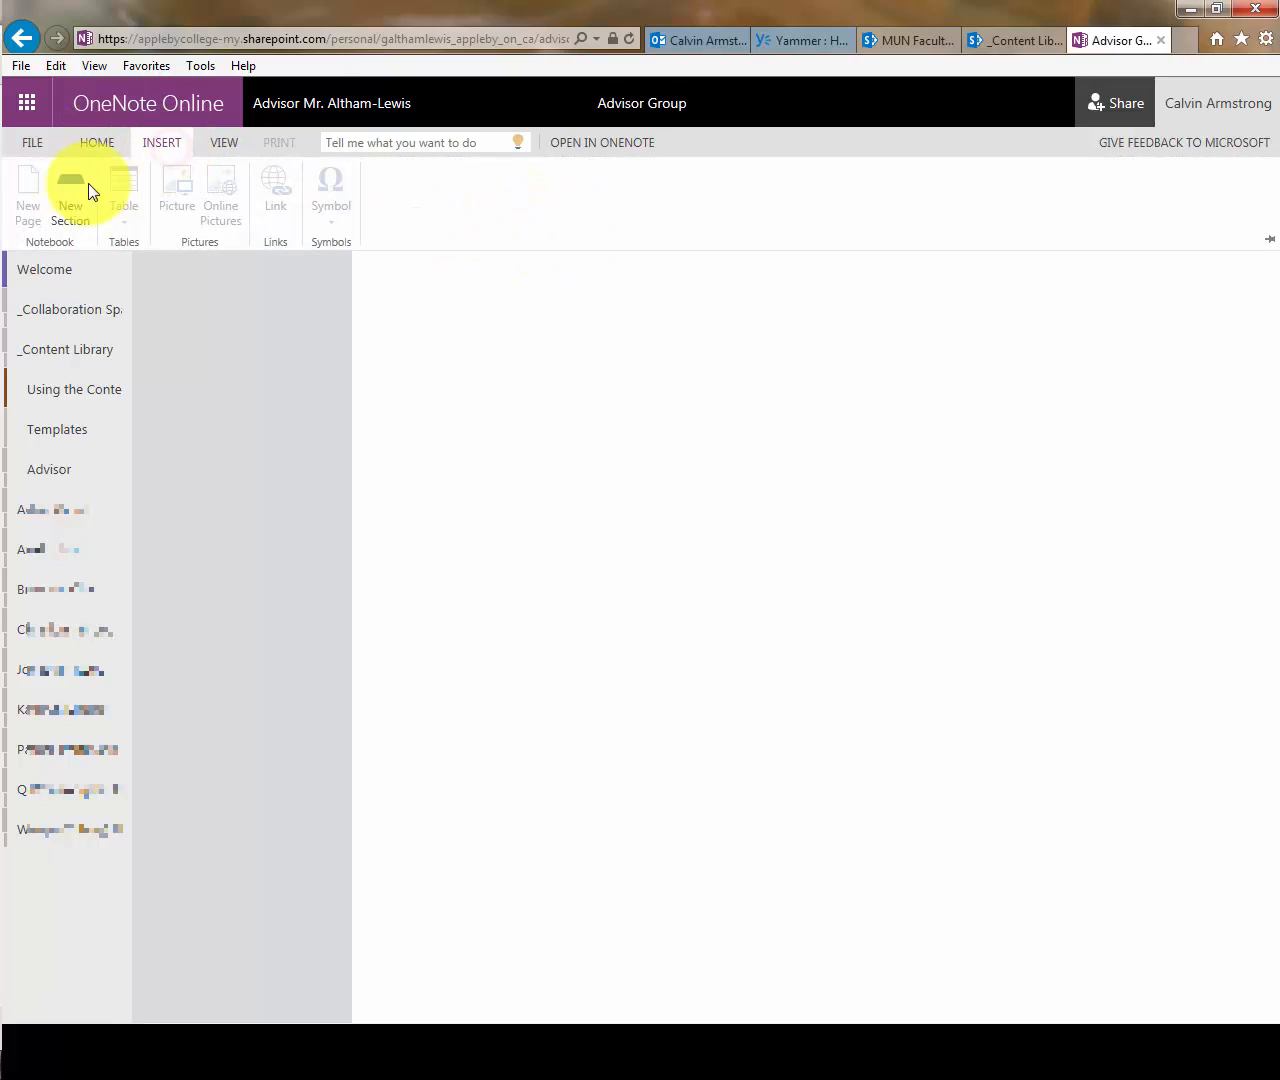
{"action": "left_click", "coordinate": [70, 196]}
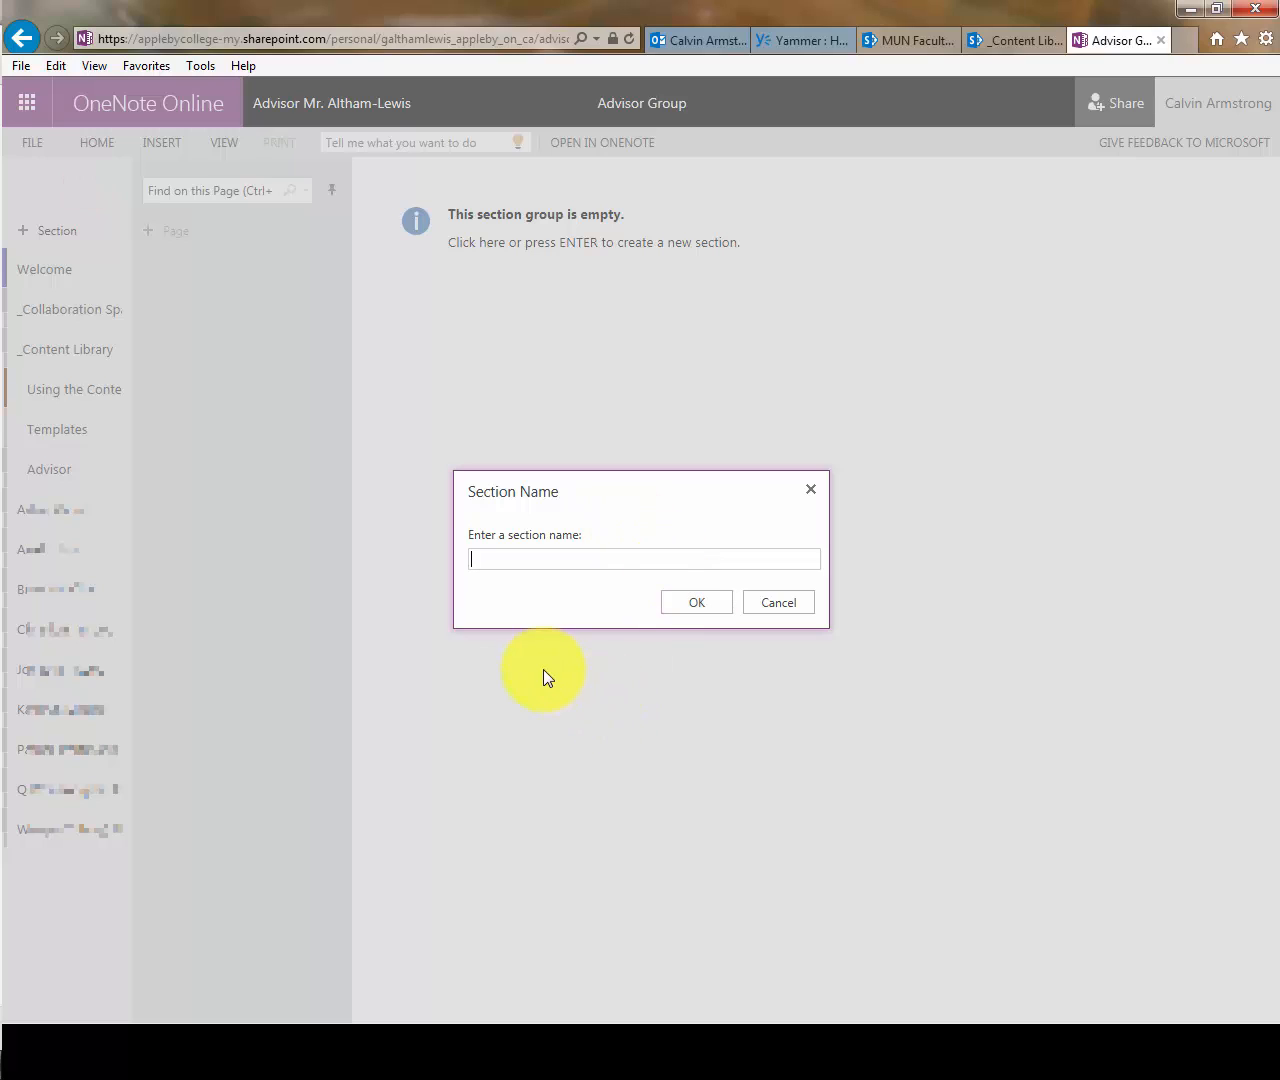
{"action": "type", "text": "PRIVATE"}
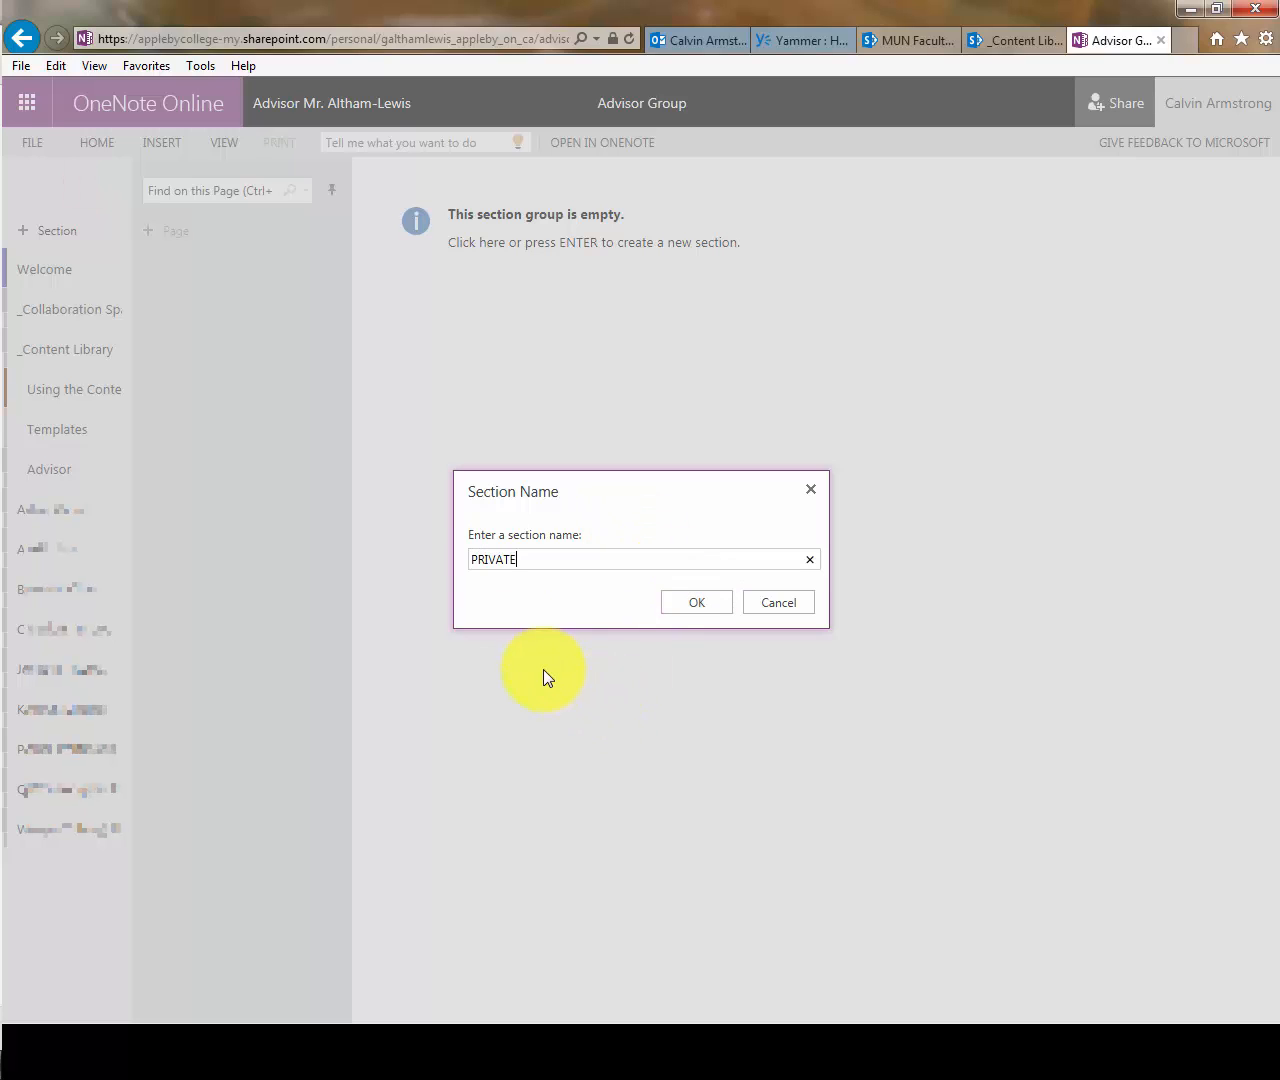
{"action": "left_click", "coordinate": [696, 602]}
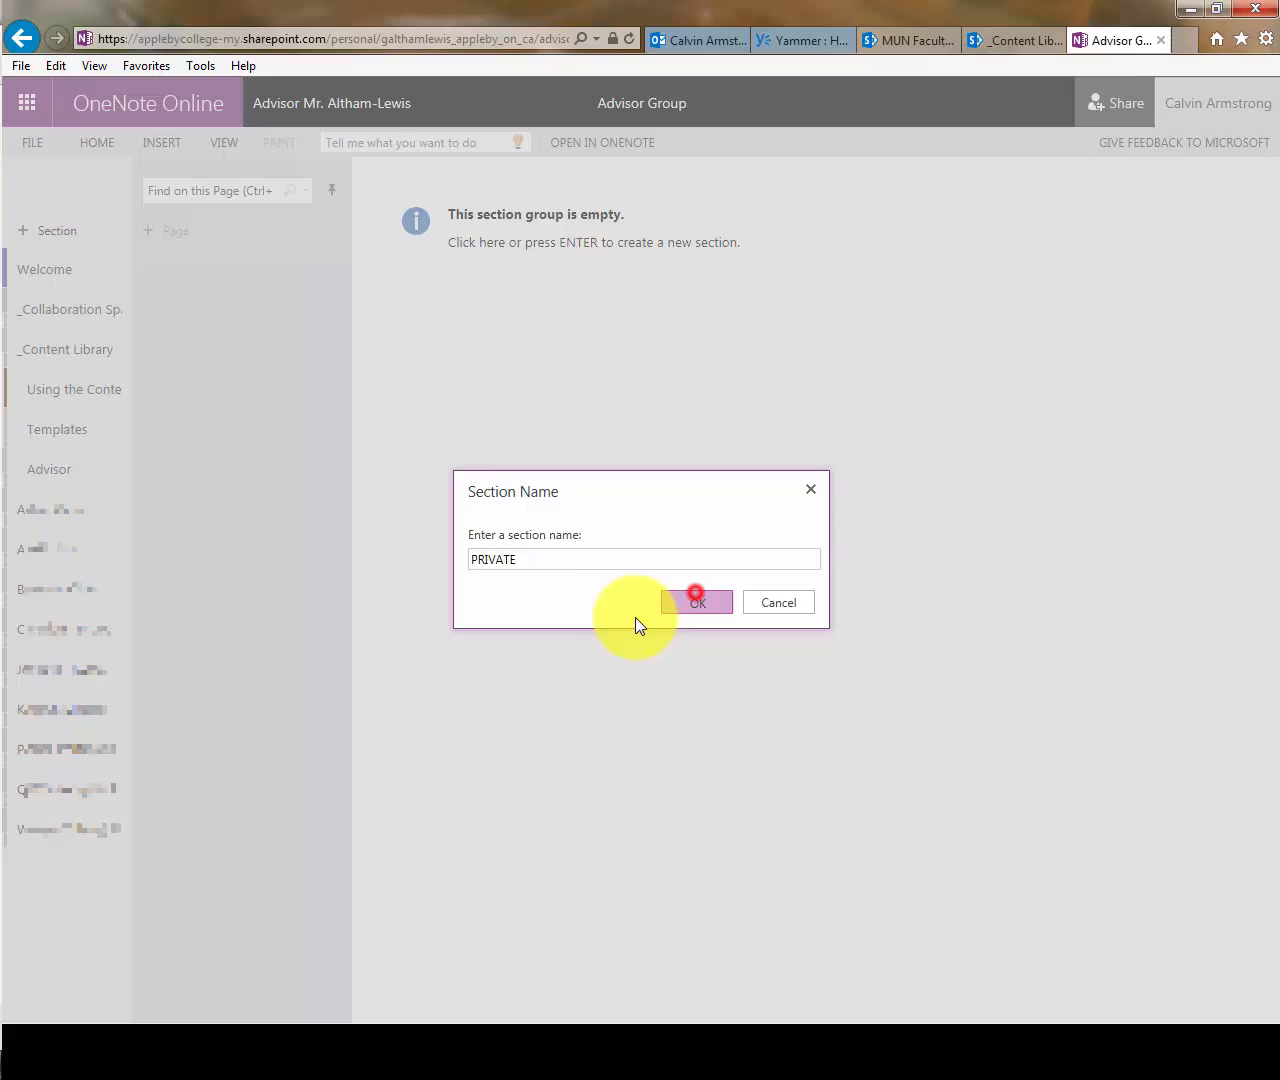
{"action": "left_click", "coordinate": [696, 602]}
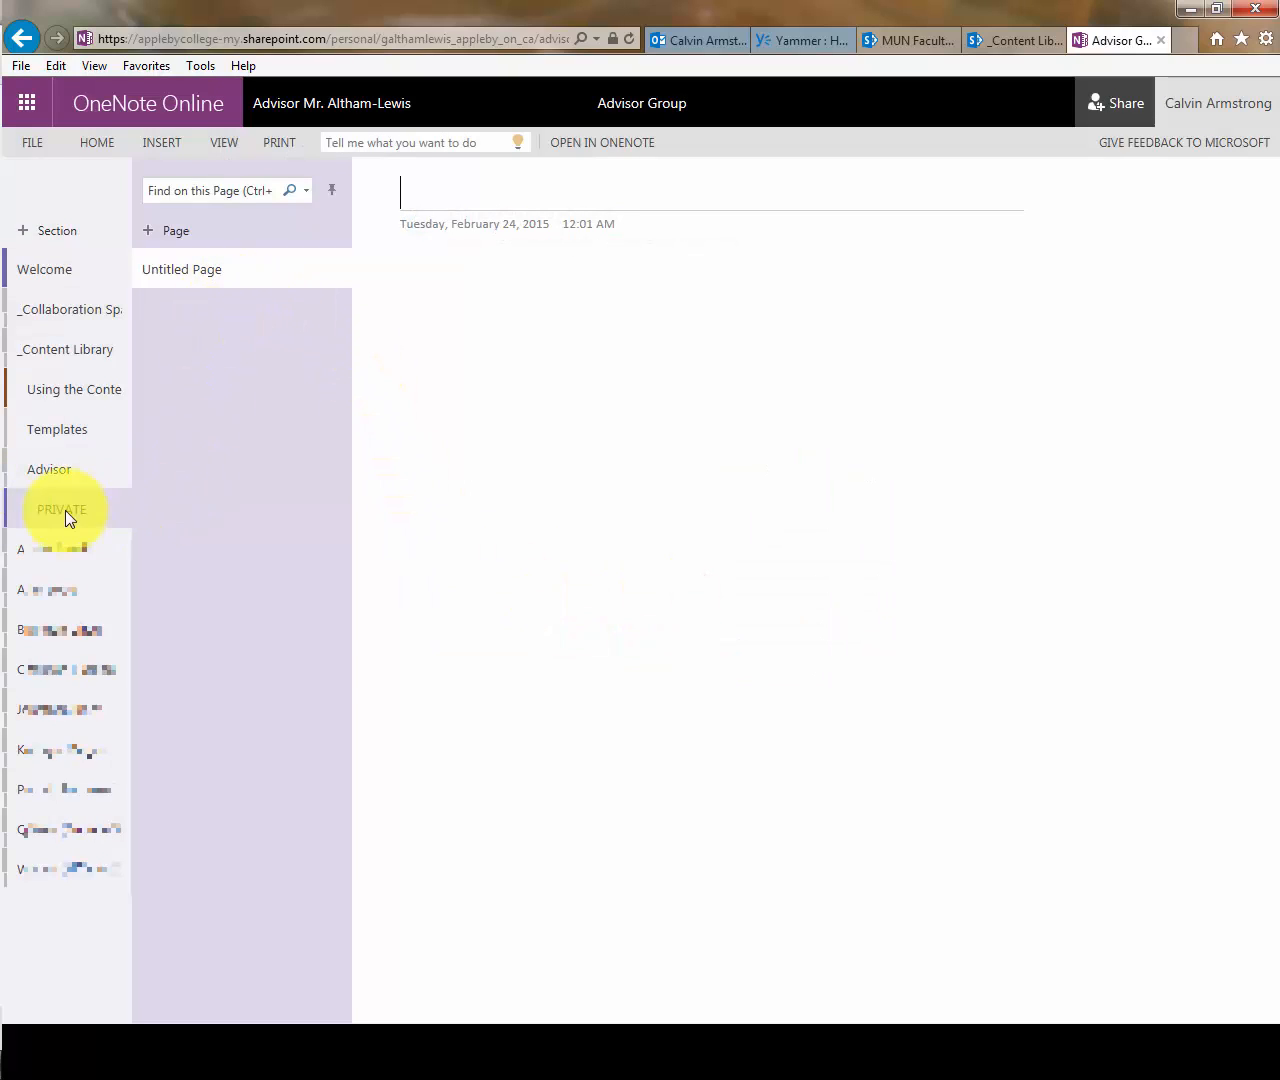
{"action": "mouse_move", "coordinate": [120, 516]}
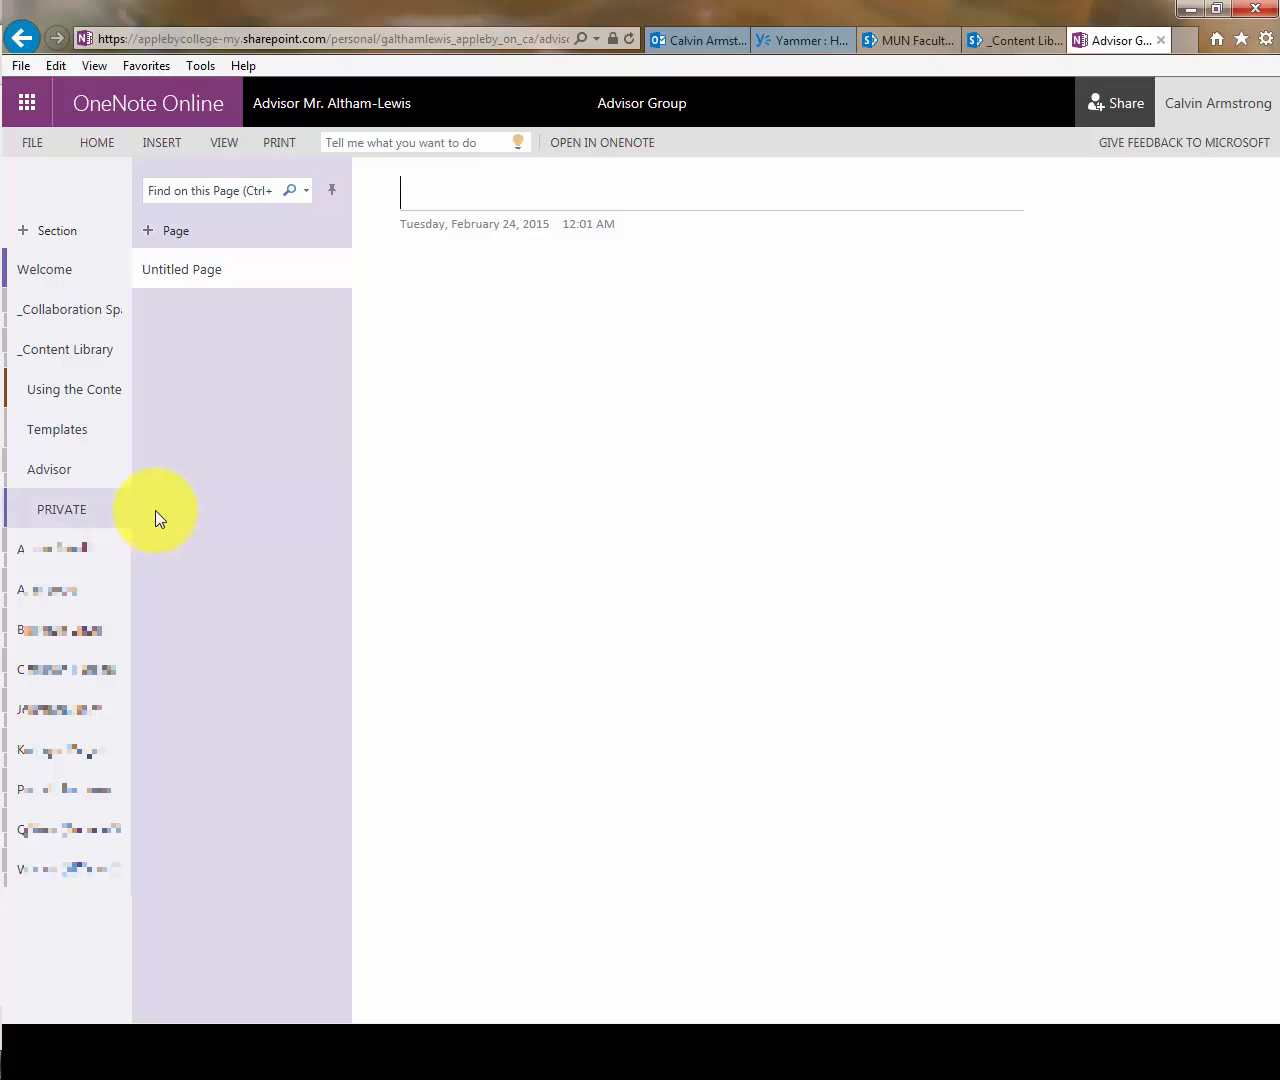
{"action": "mouse_move", "coordinate": [140, 474]}
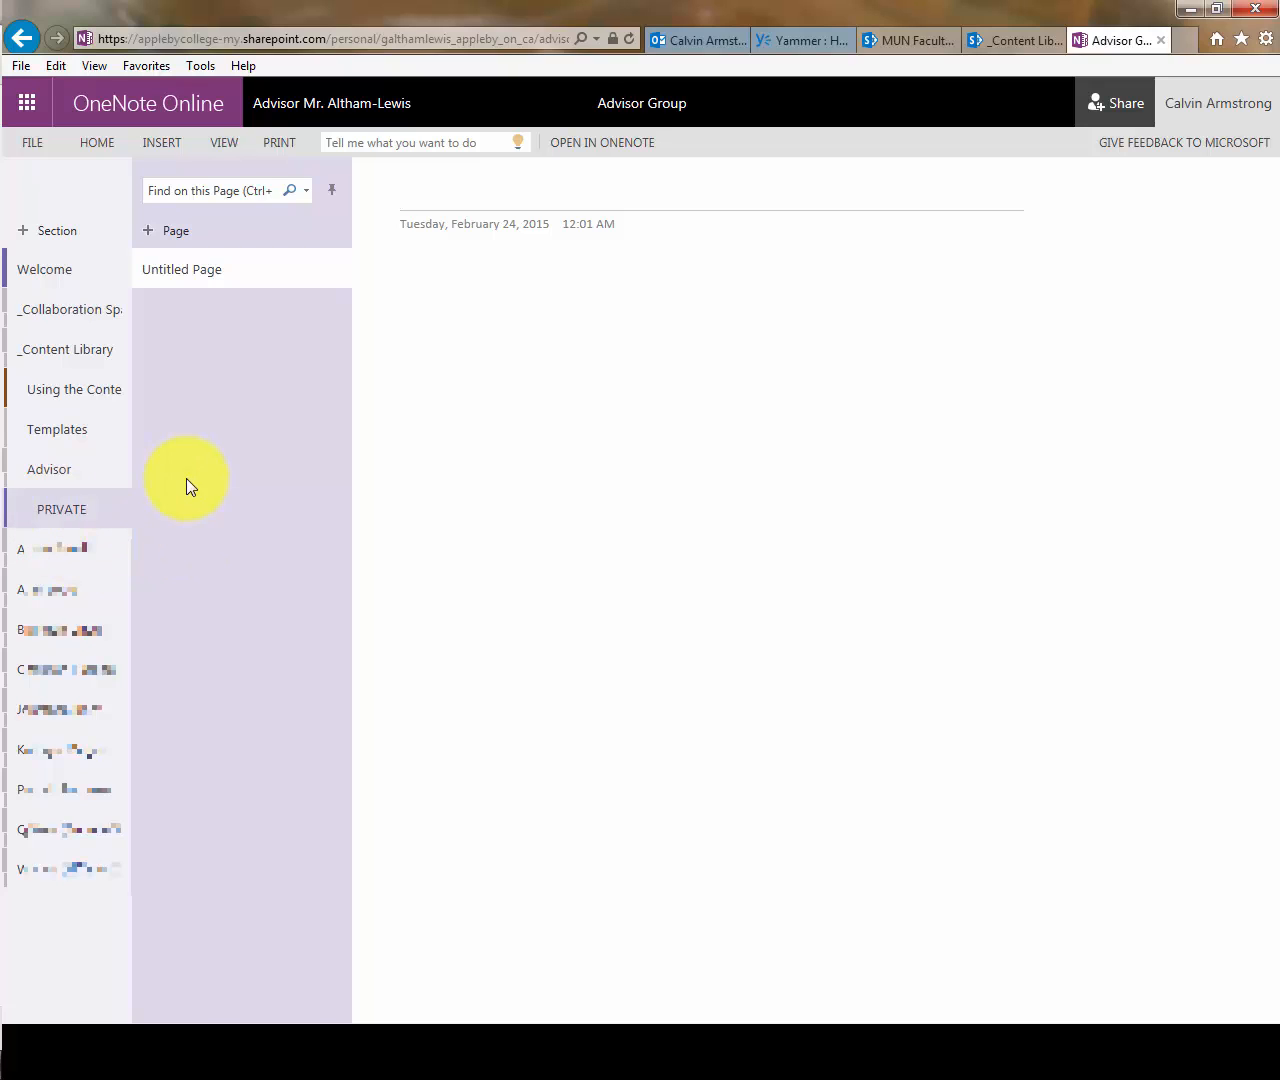
{"action": "mouse_move", "coordinate": [332, 512]}
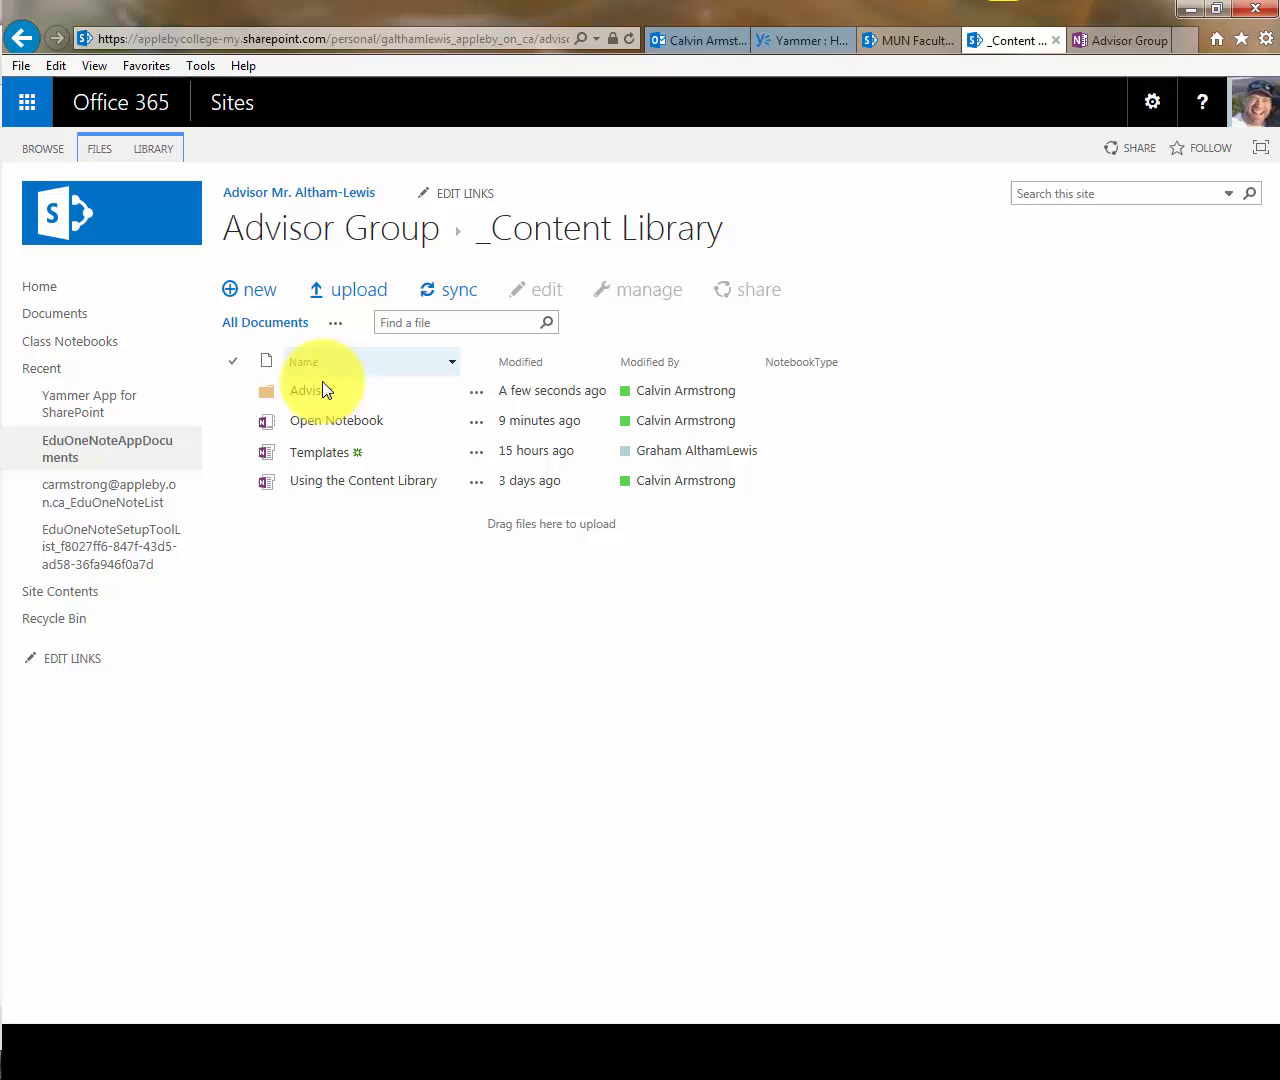
Open the Advisor folder to see the PRIVATE section file, go back, and show the folder's details
{"action": "left_click", "coordinate": [316, 390]}
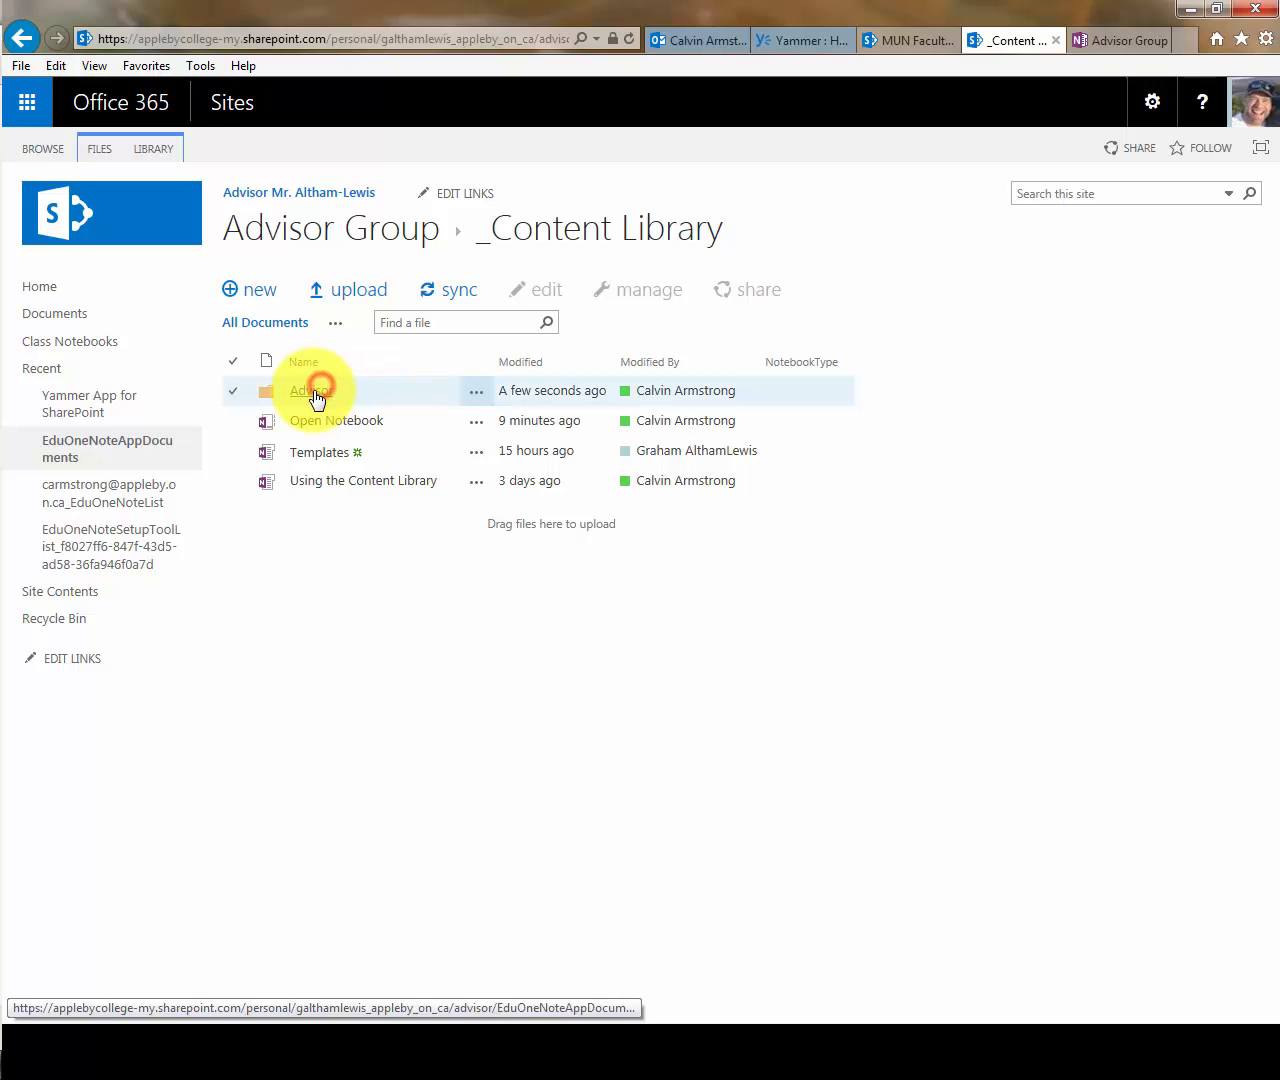
{"action": "left_click", "coordinate": [310, 390]}
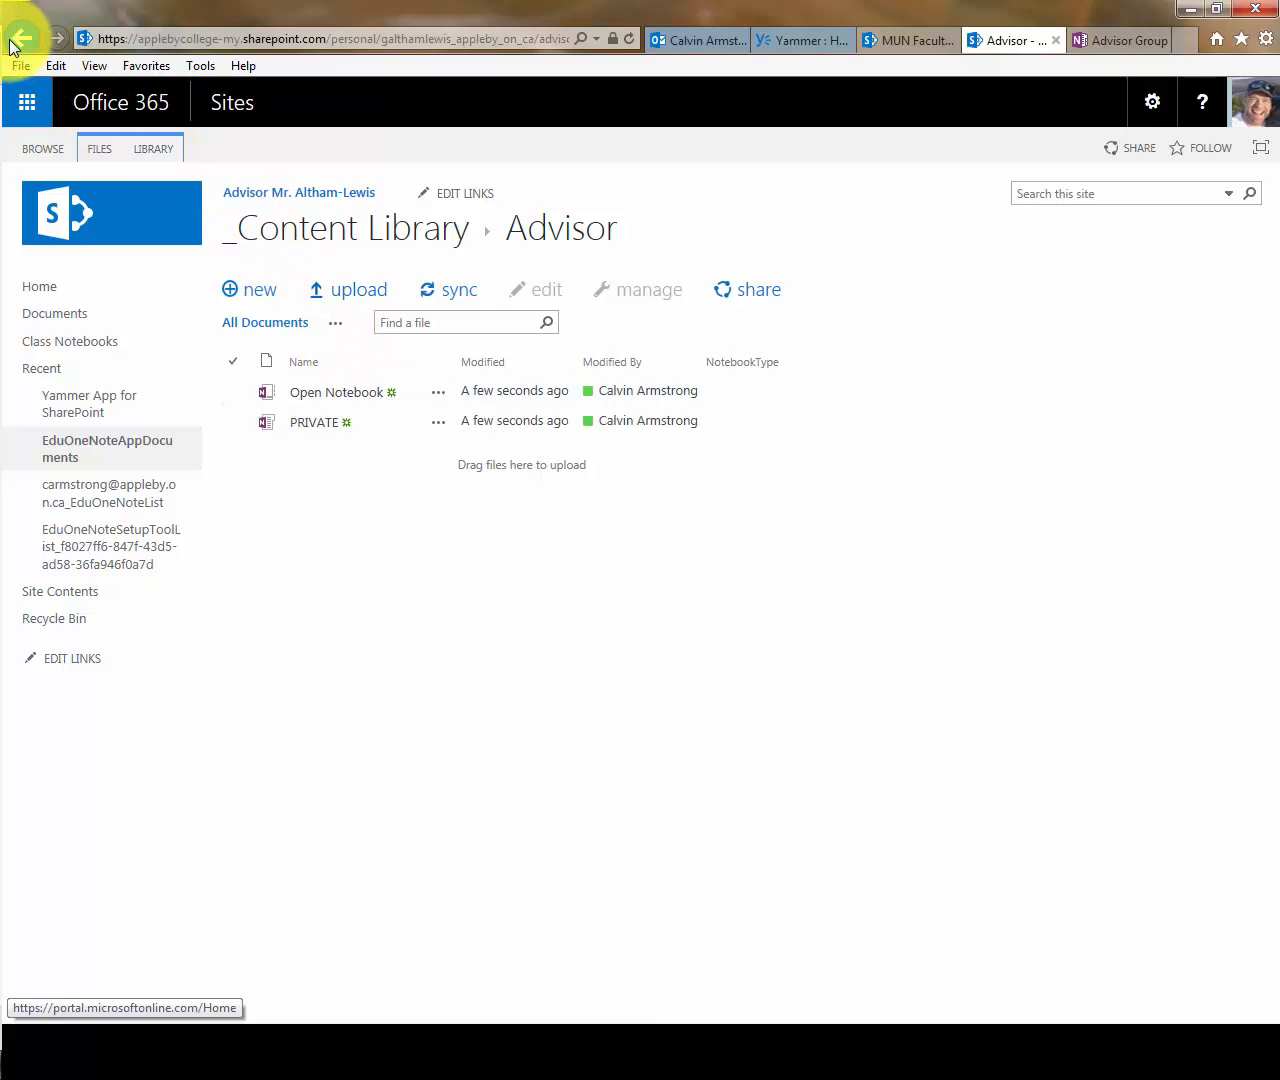
{"action": "left_click", "coordinate": [22, 38]}
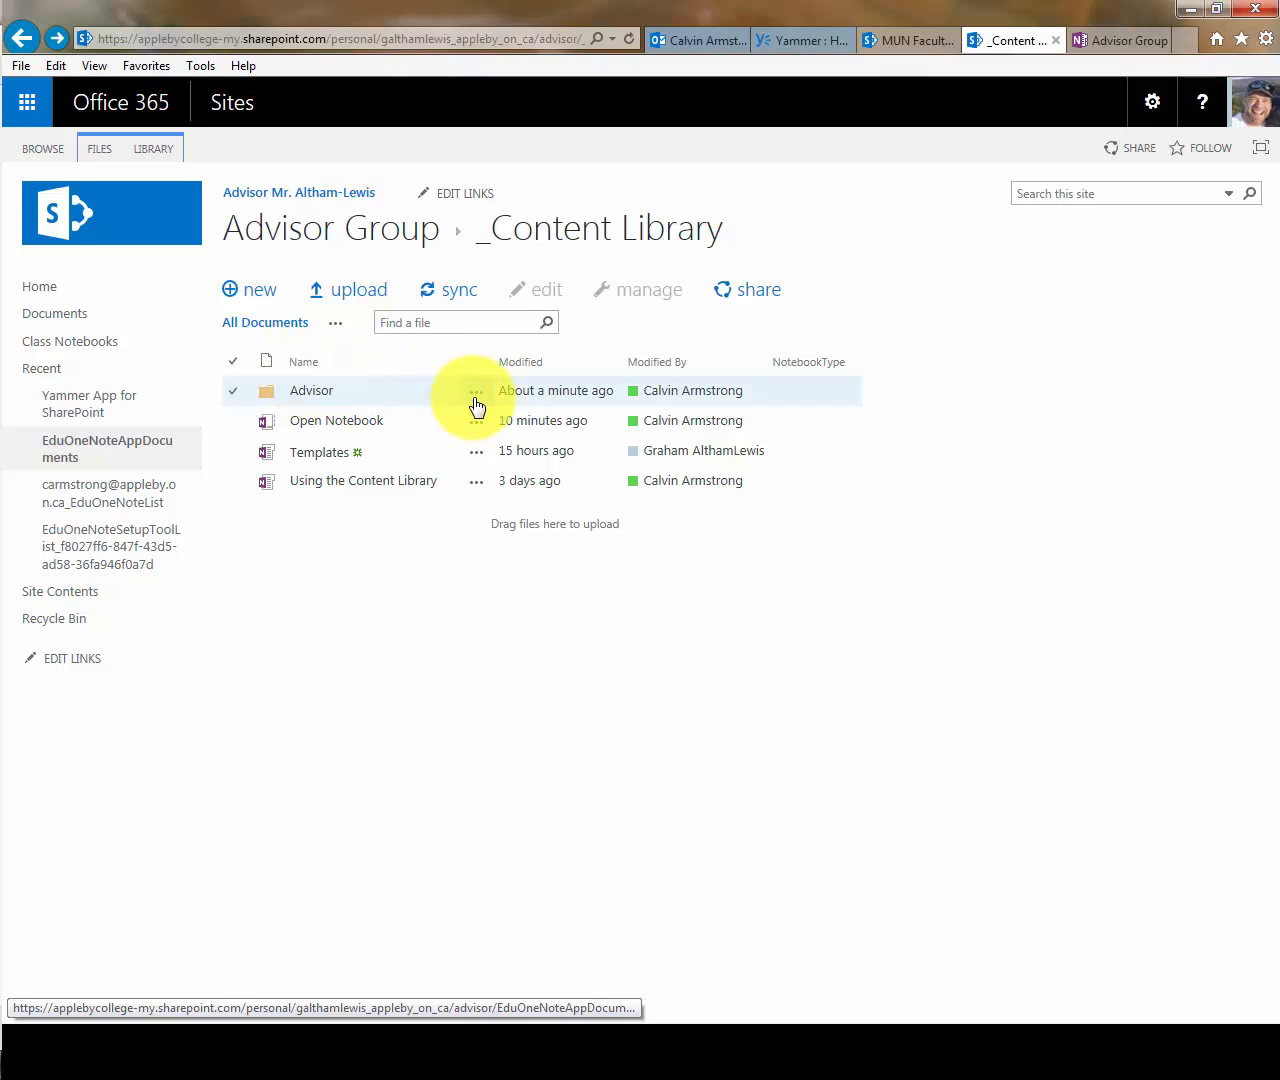
{"action": "left_click", "coordinate": [476, 392]}
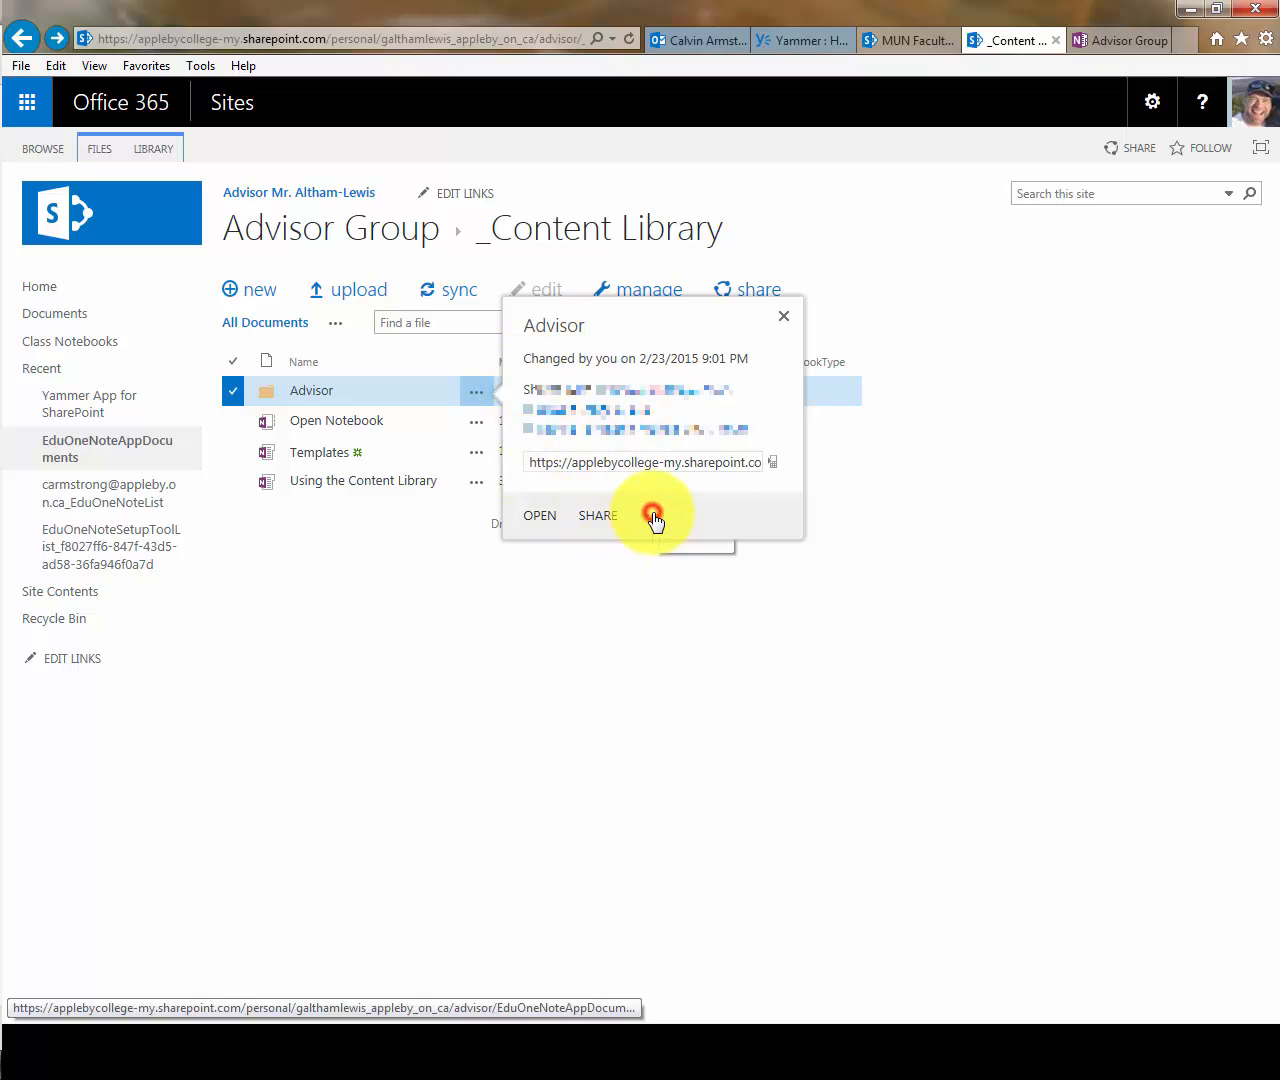
From Shared with > Advanced, stop inheriting permissions so the Advisor folder gets unique permissions
{"action": "left_click", "coordinate": [652, 516]}
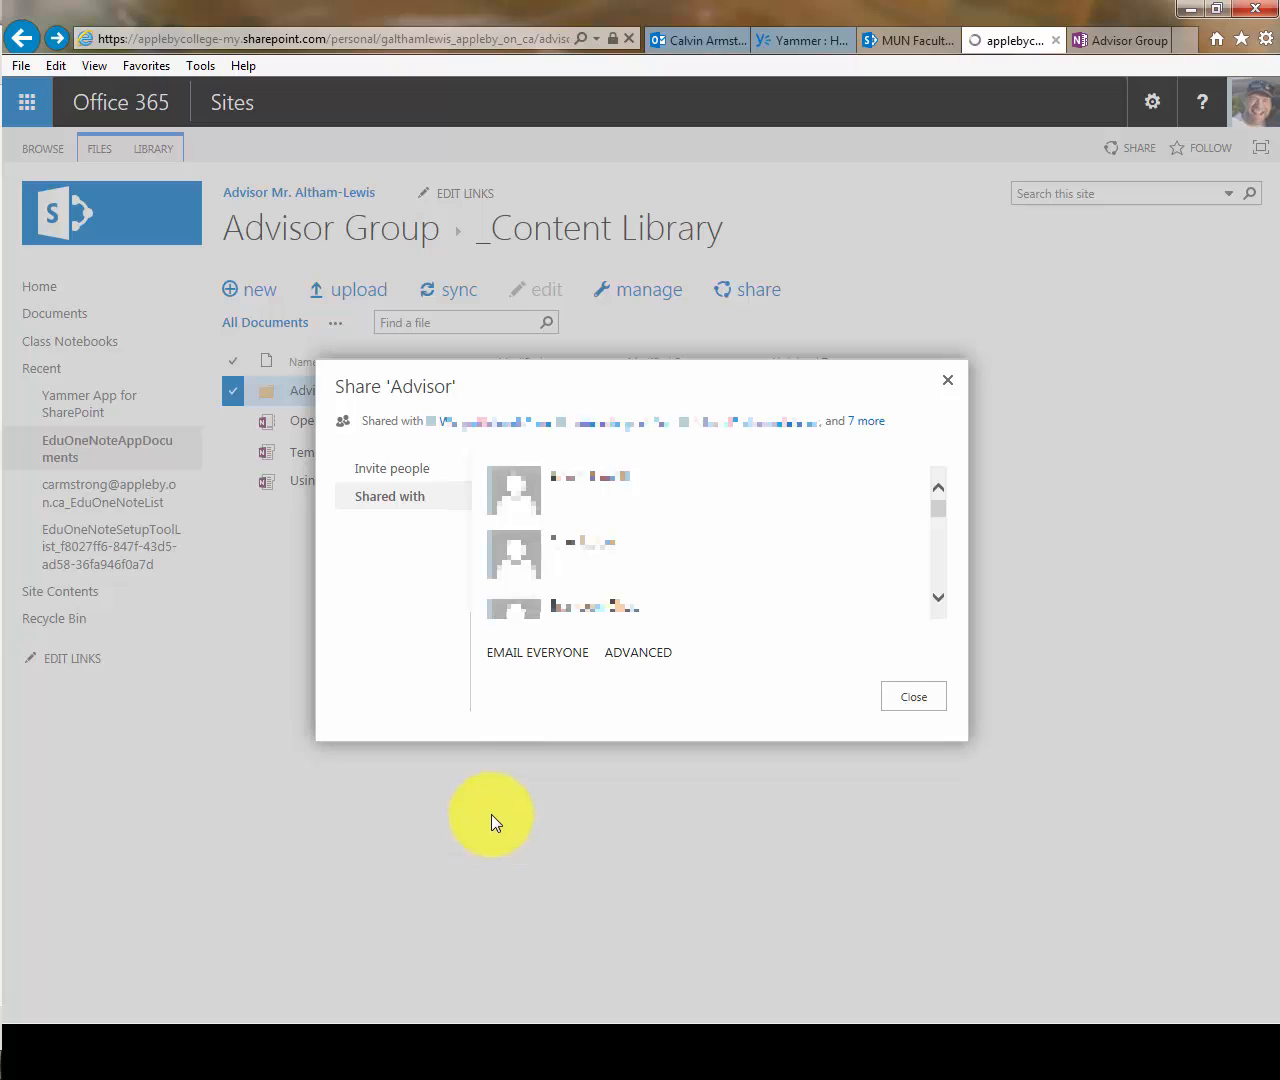
{"action": "left_click", "coordinate": [638, 652]}
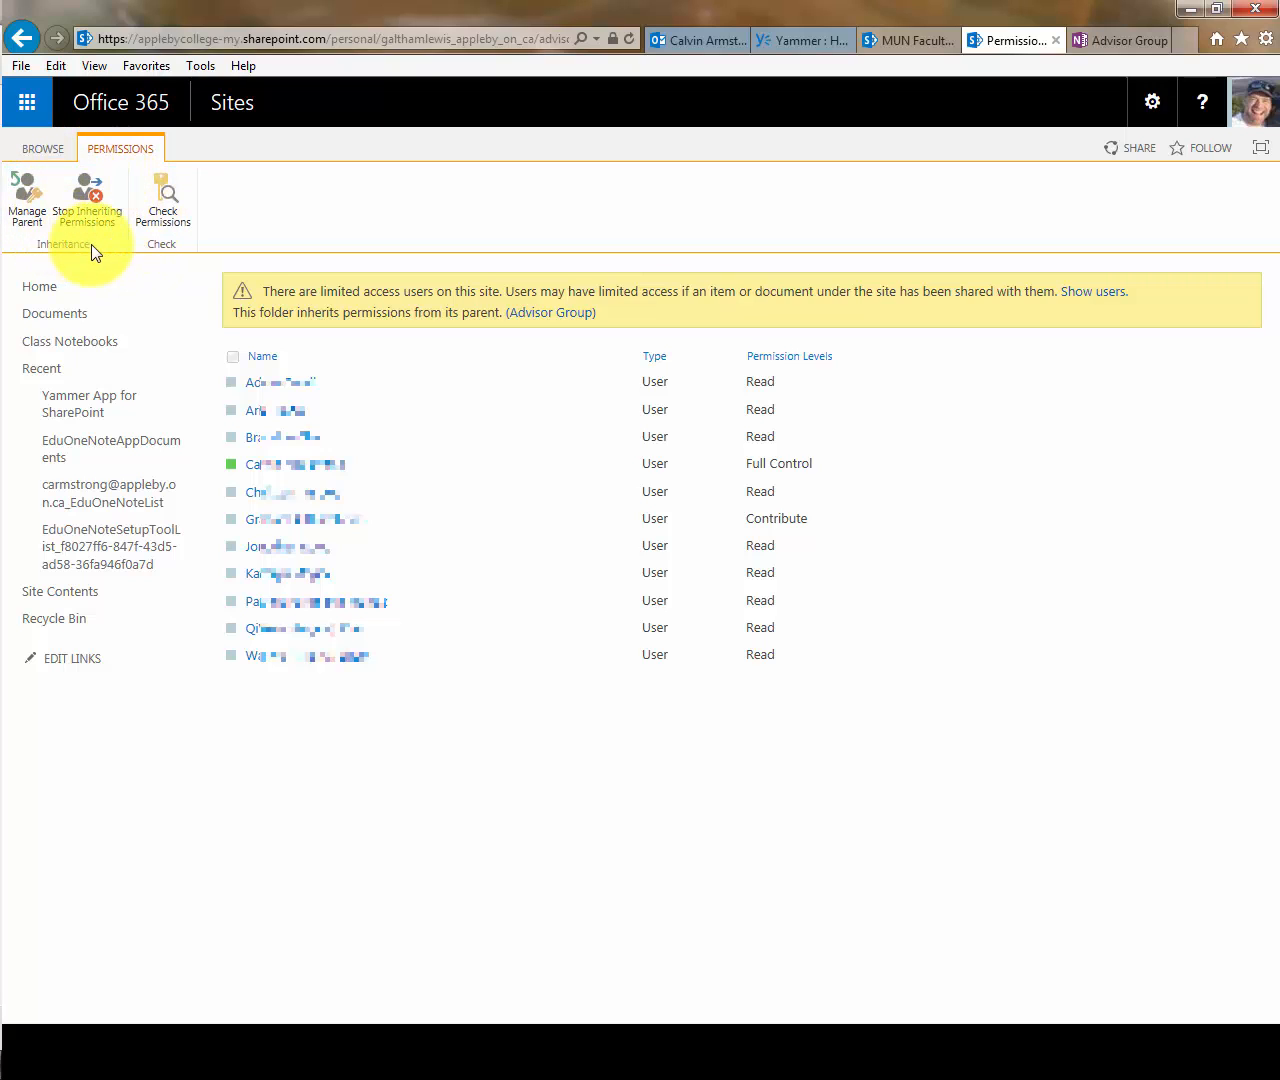
{"action": "mouse_move", "coordinate": [88, 200]}
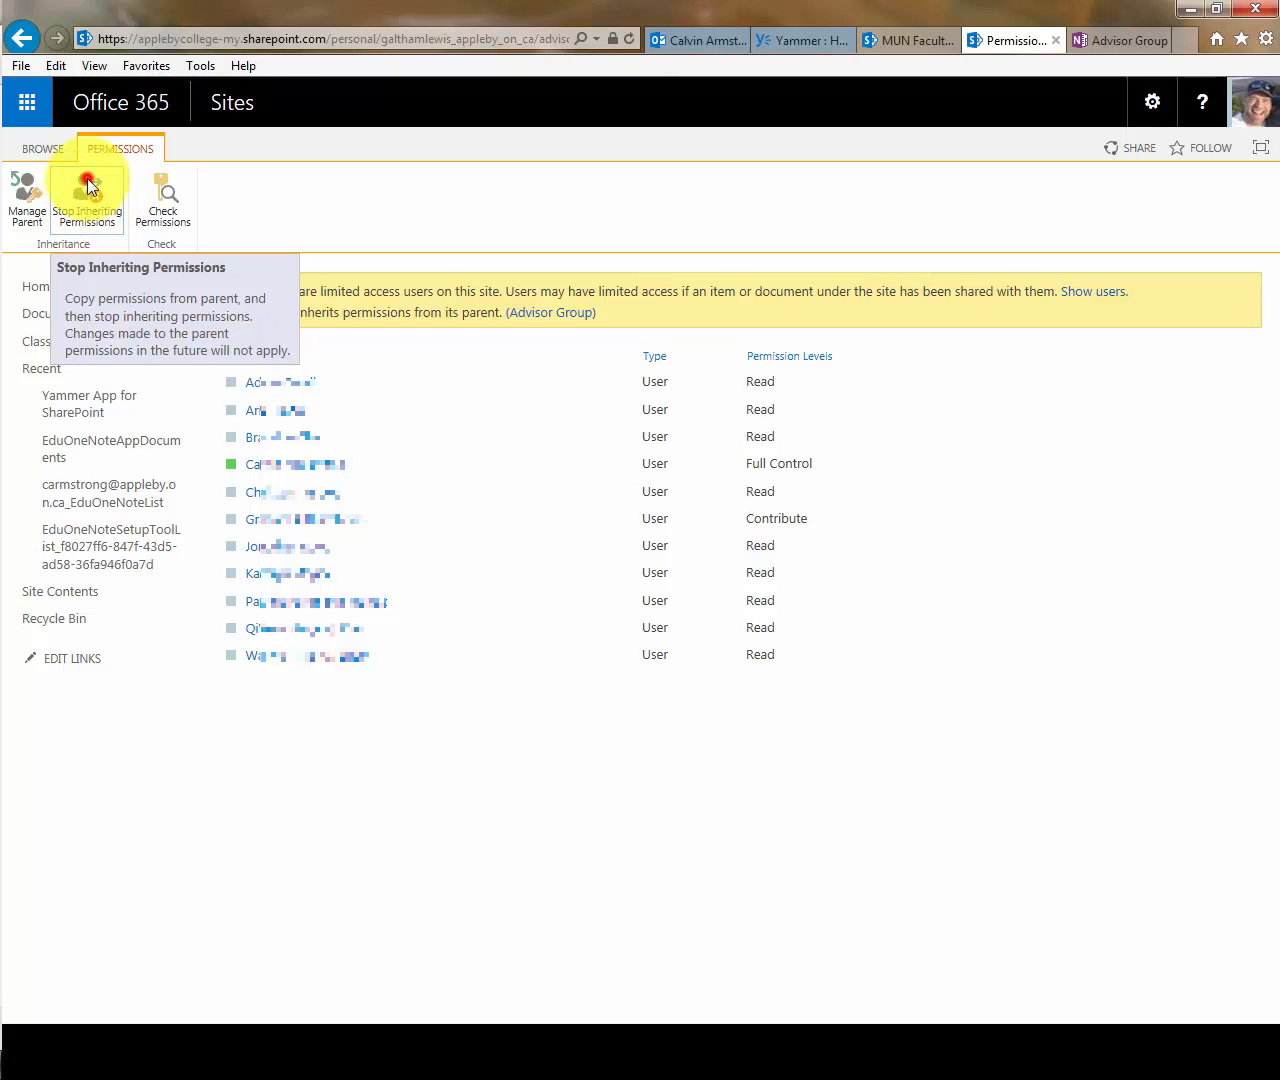
{"action": "left_click", "coordinate": [88, 198]}
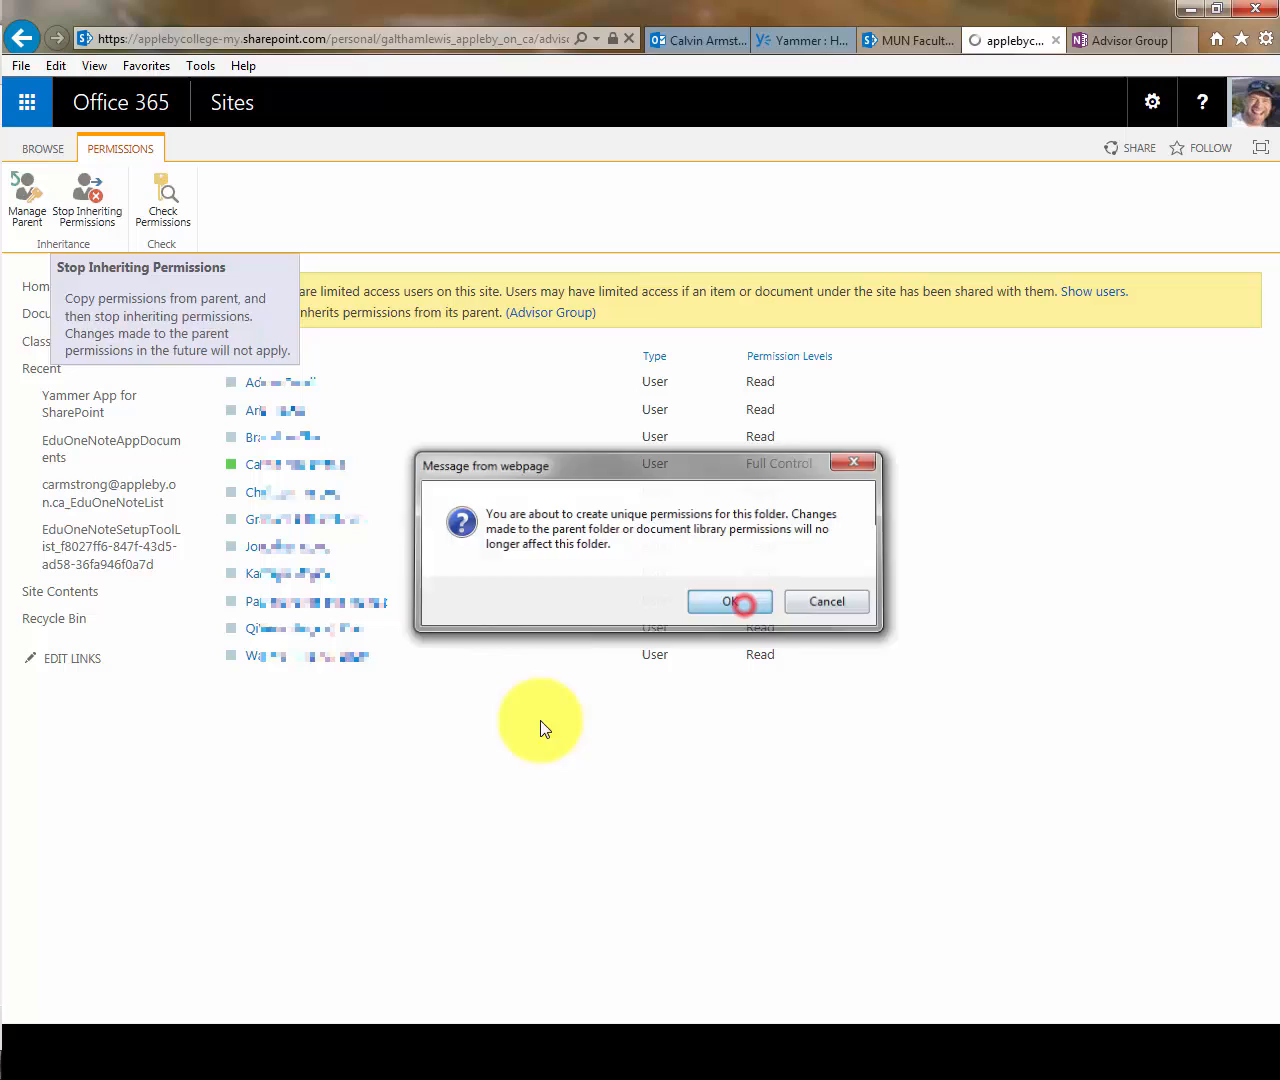
{"action": "left_click", "coordinate": [728, 600]}
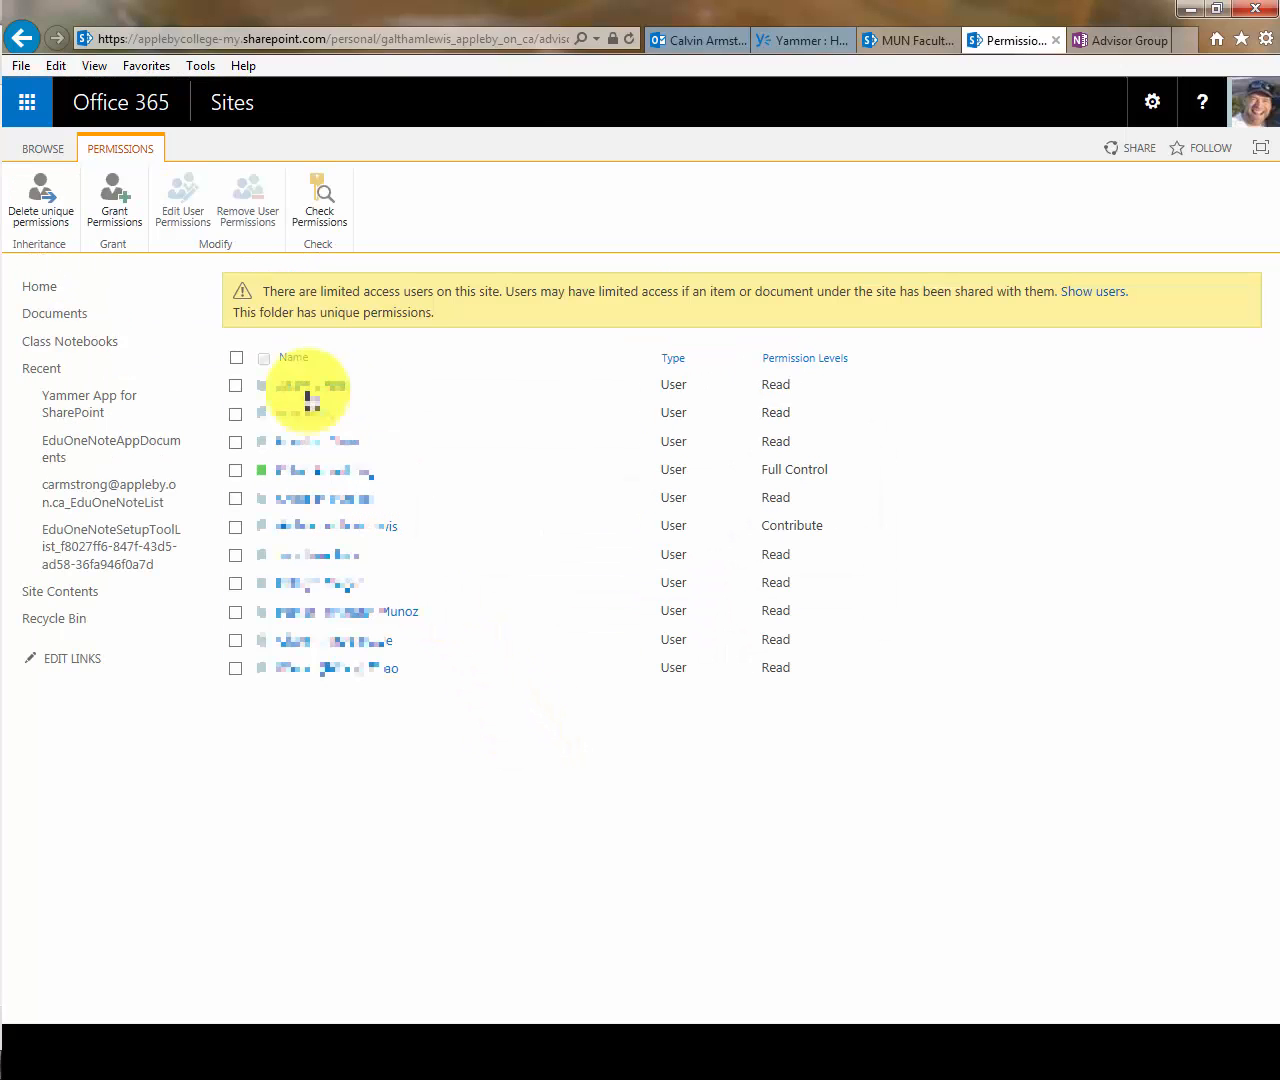
{"action": "left_click", "coordinate": [236, 384]}
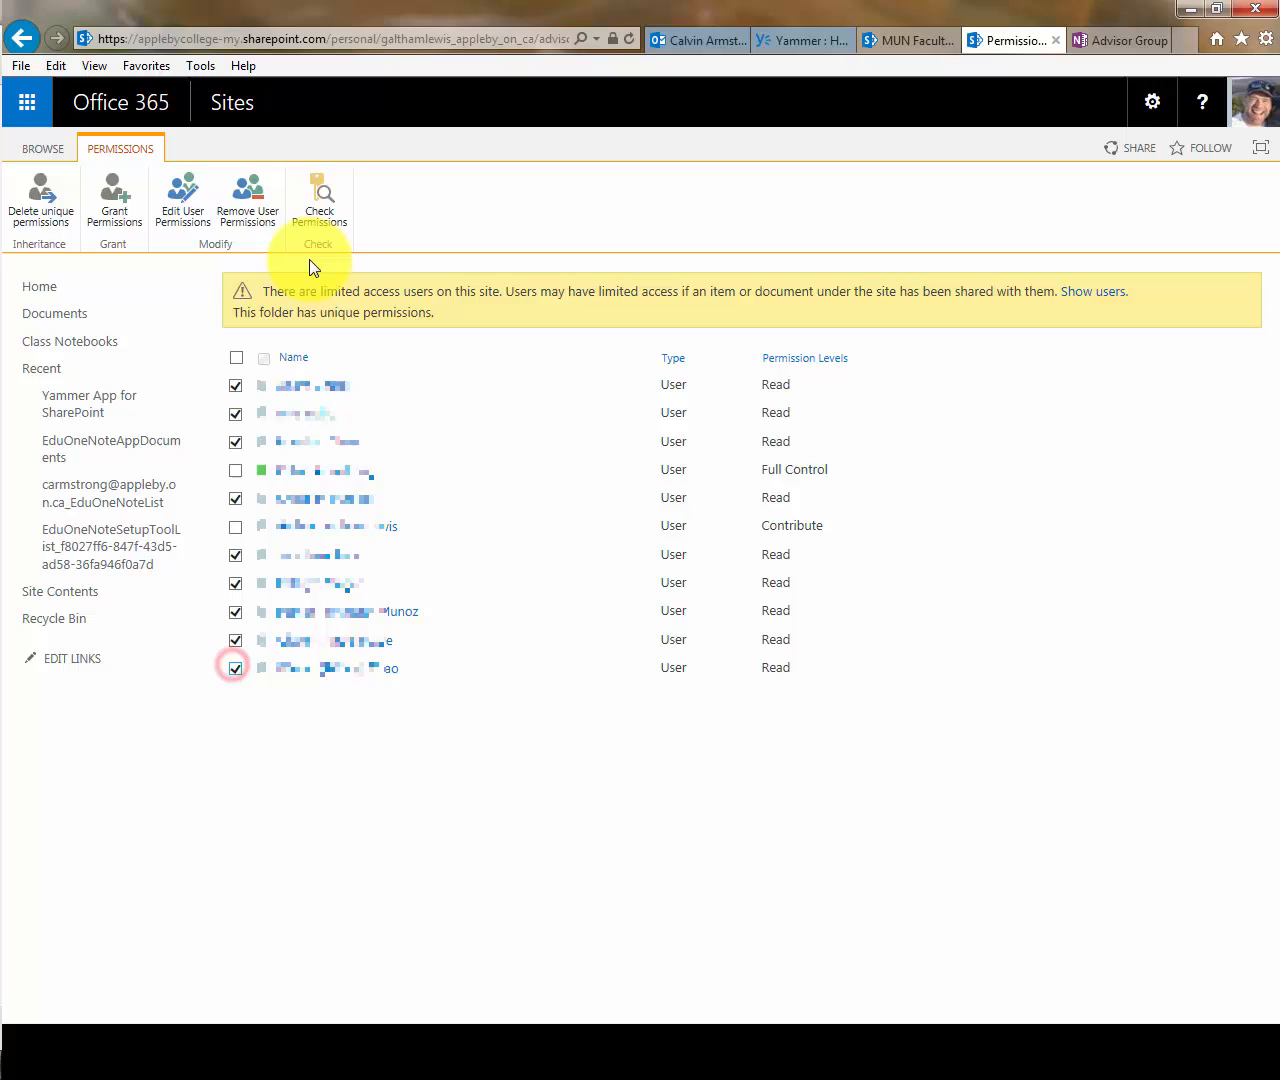
{"action": "left_click", "coordinate": [246, 196]}
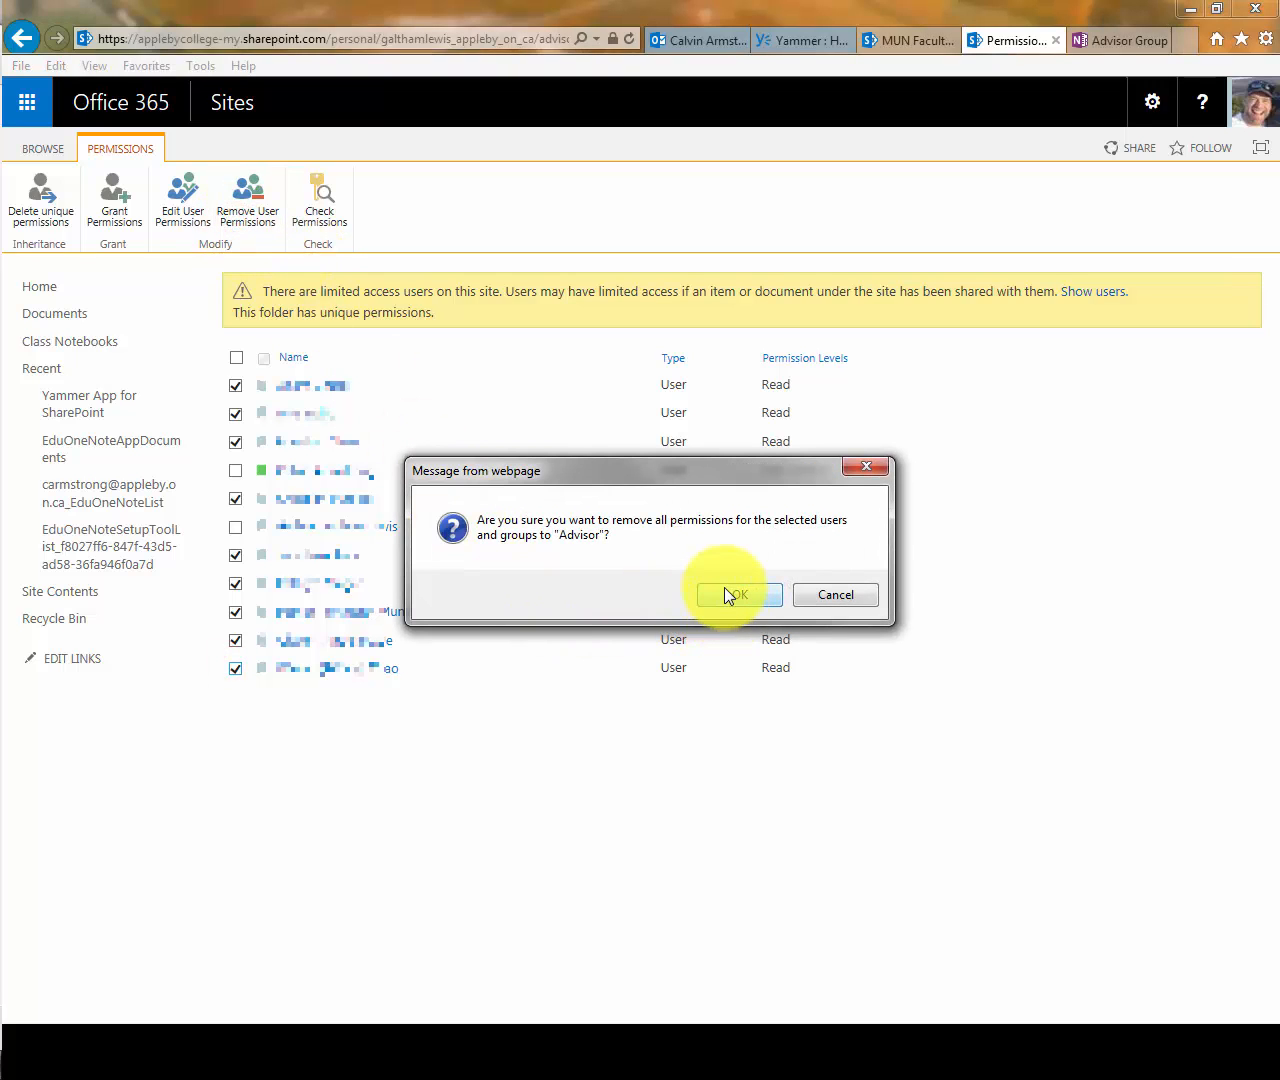
{"action": "left_click", "coordinate": [738, 594]}
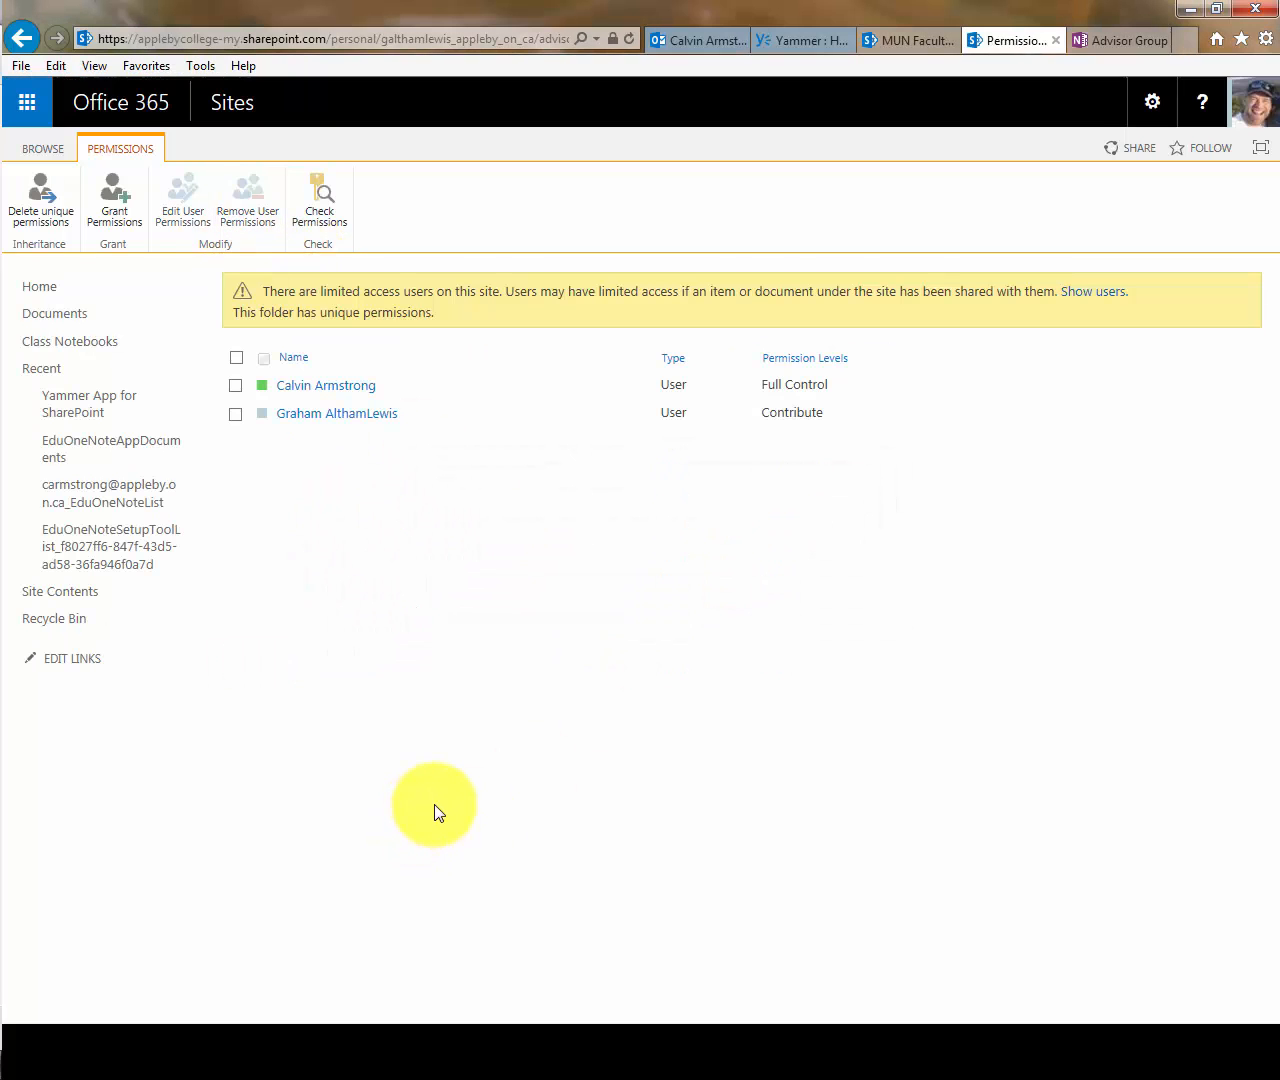
{"action": "mouse_move", "coordinate": [360, 488]}
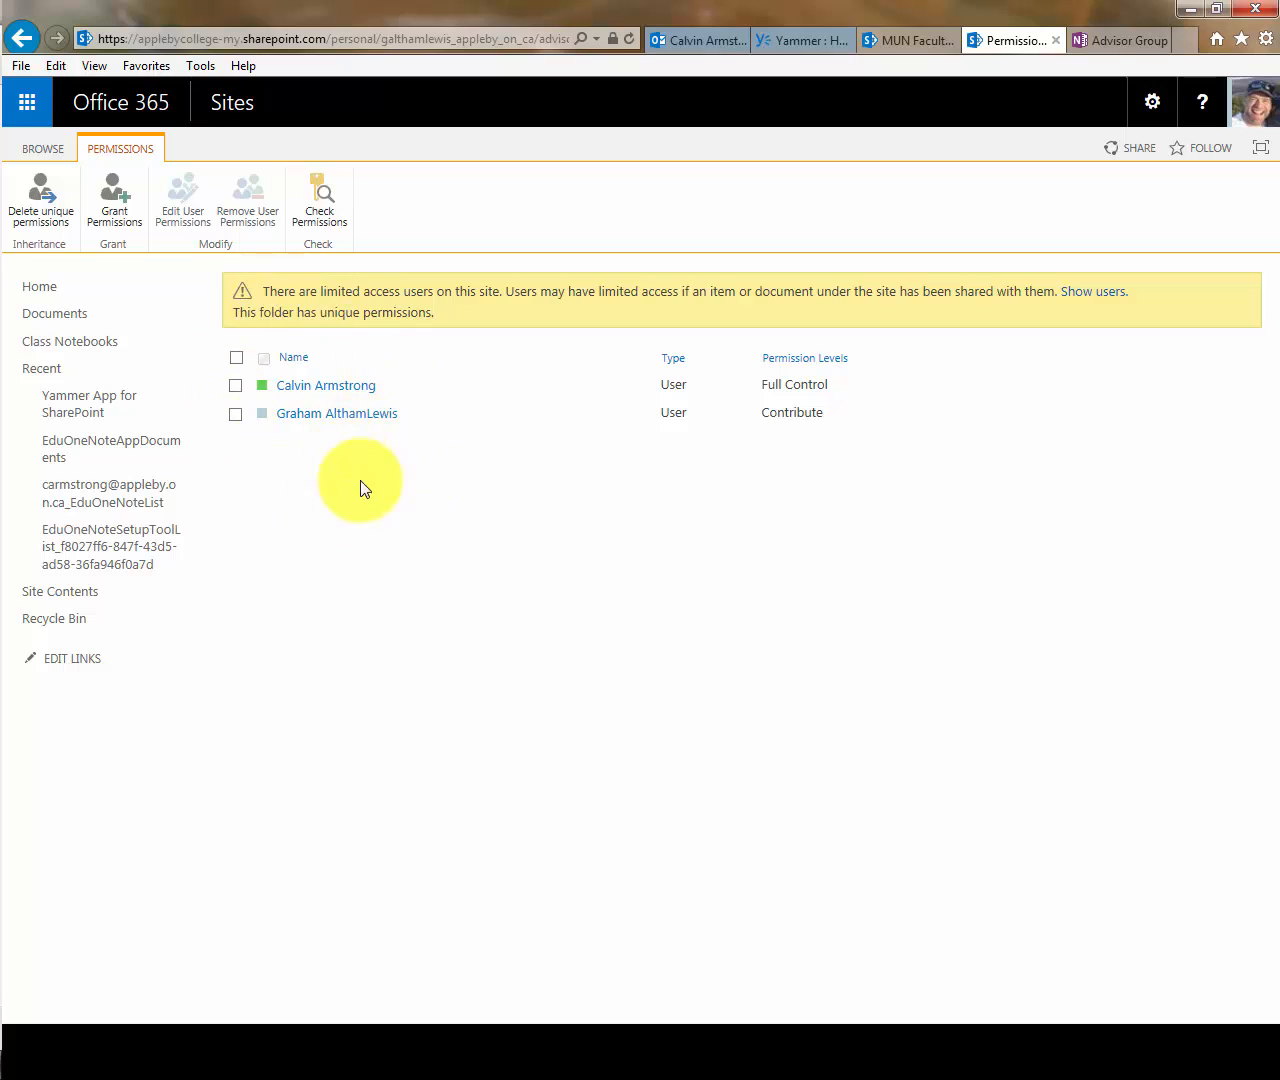
{"action": "mouse_move", "coordinate": [340, 516]}
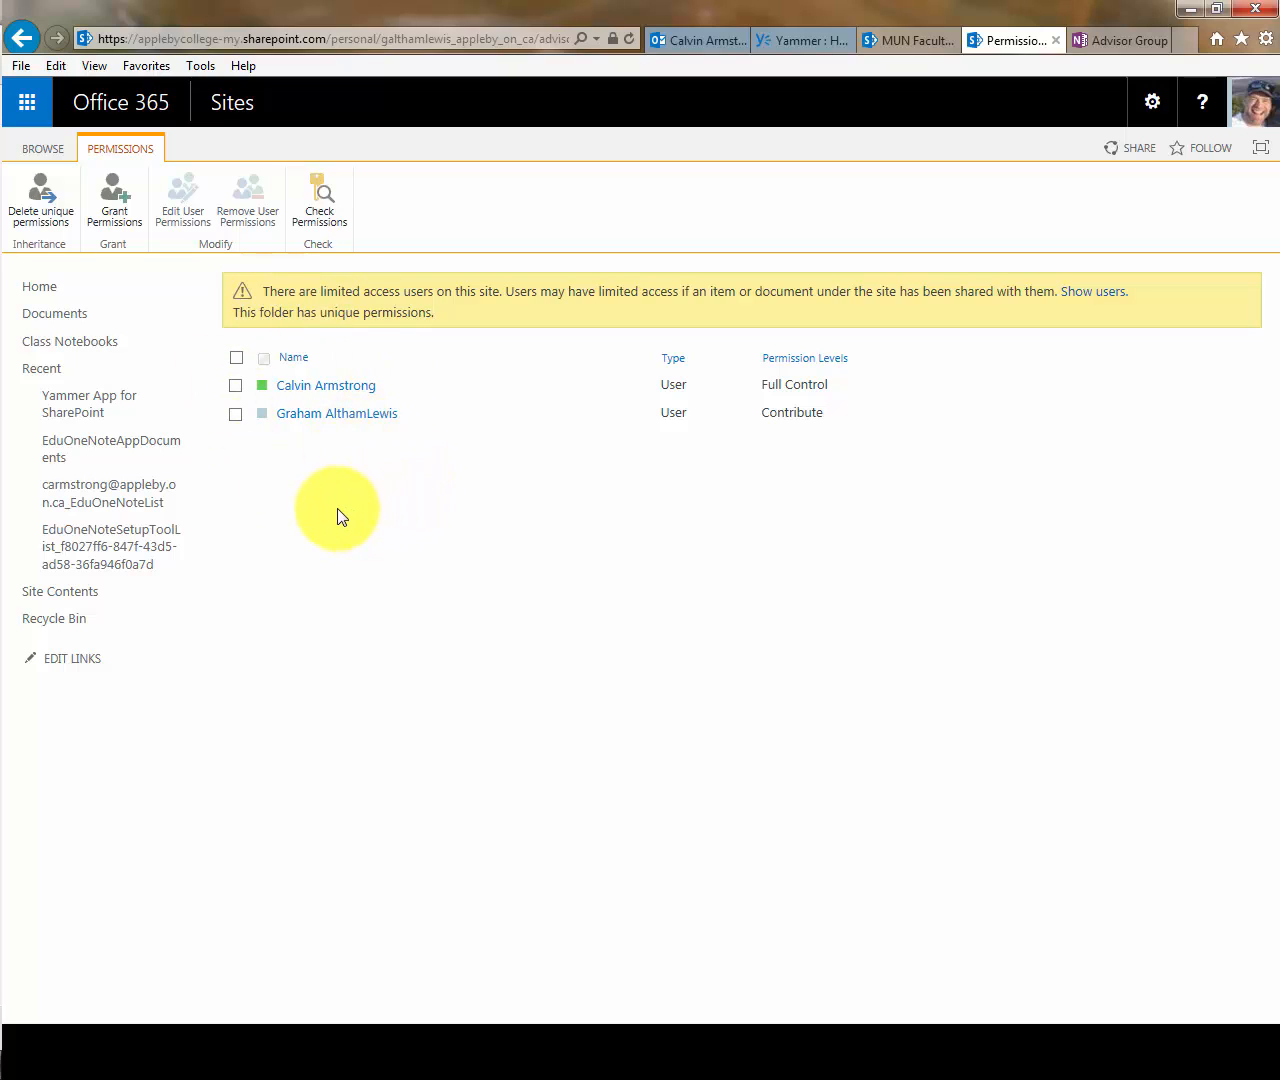
{"action": "mouse_move", "coordinate": [98, 120]}
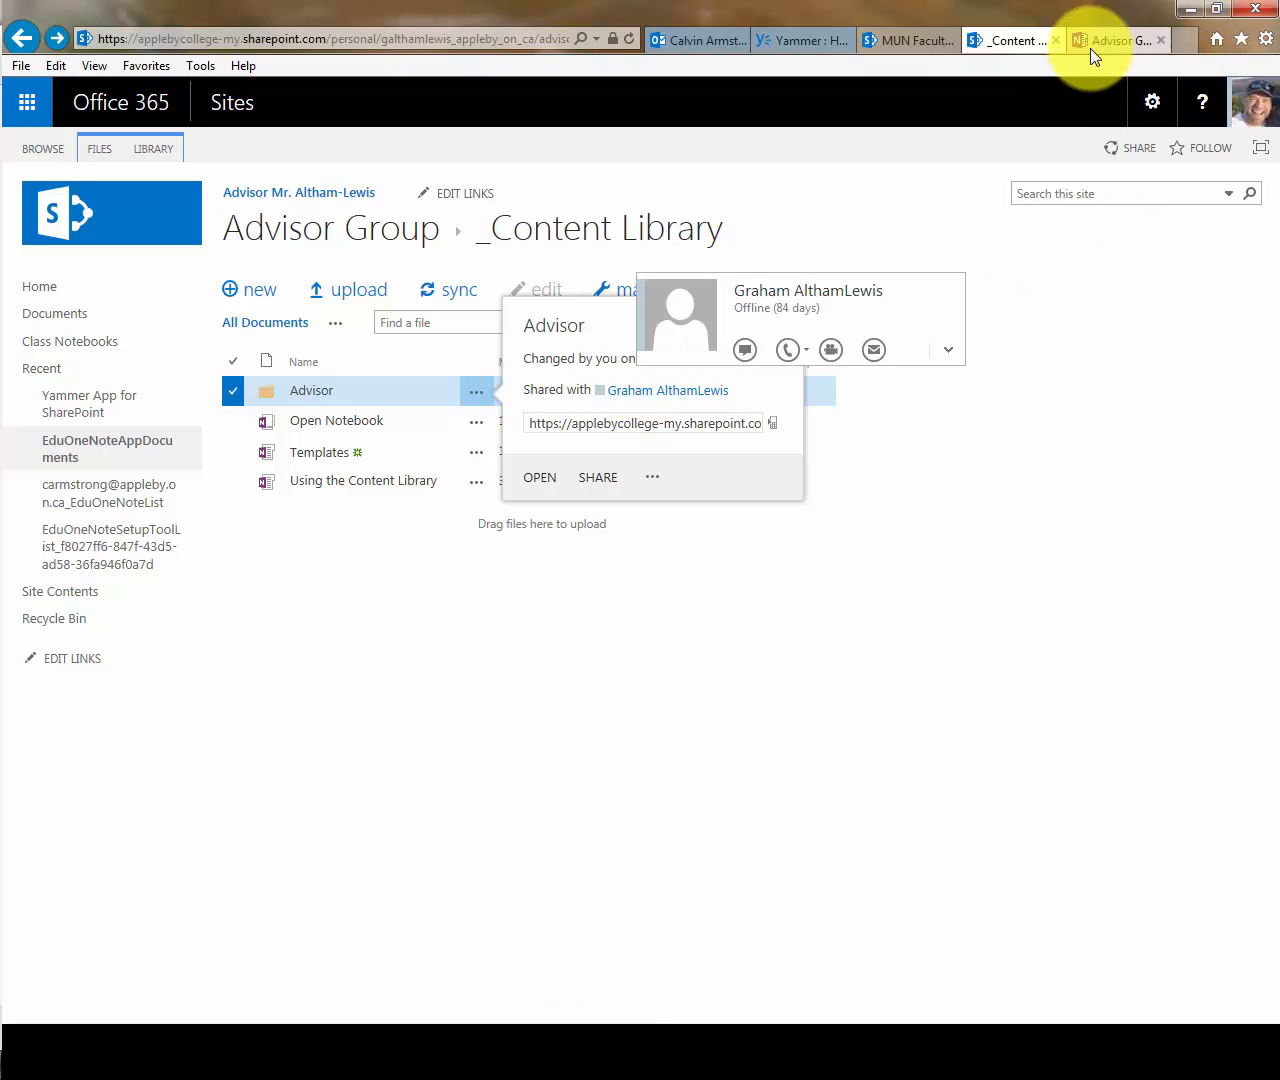
Switch back to the Advisor Group notebook browser tab
{"action": "left_click", "coordinate": [1116, 40]}
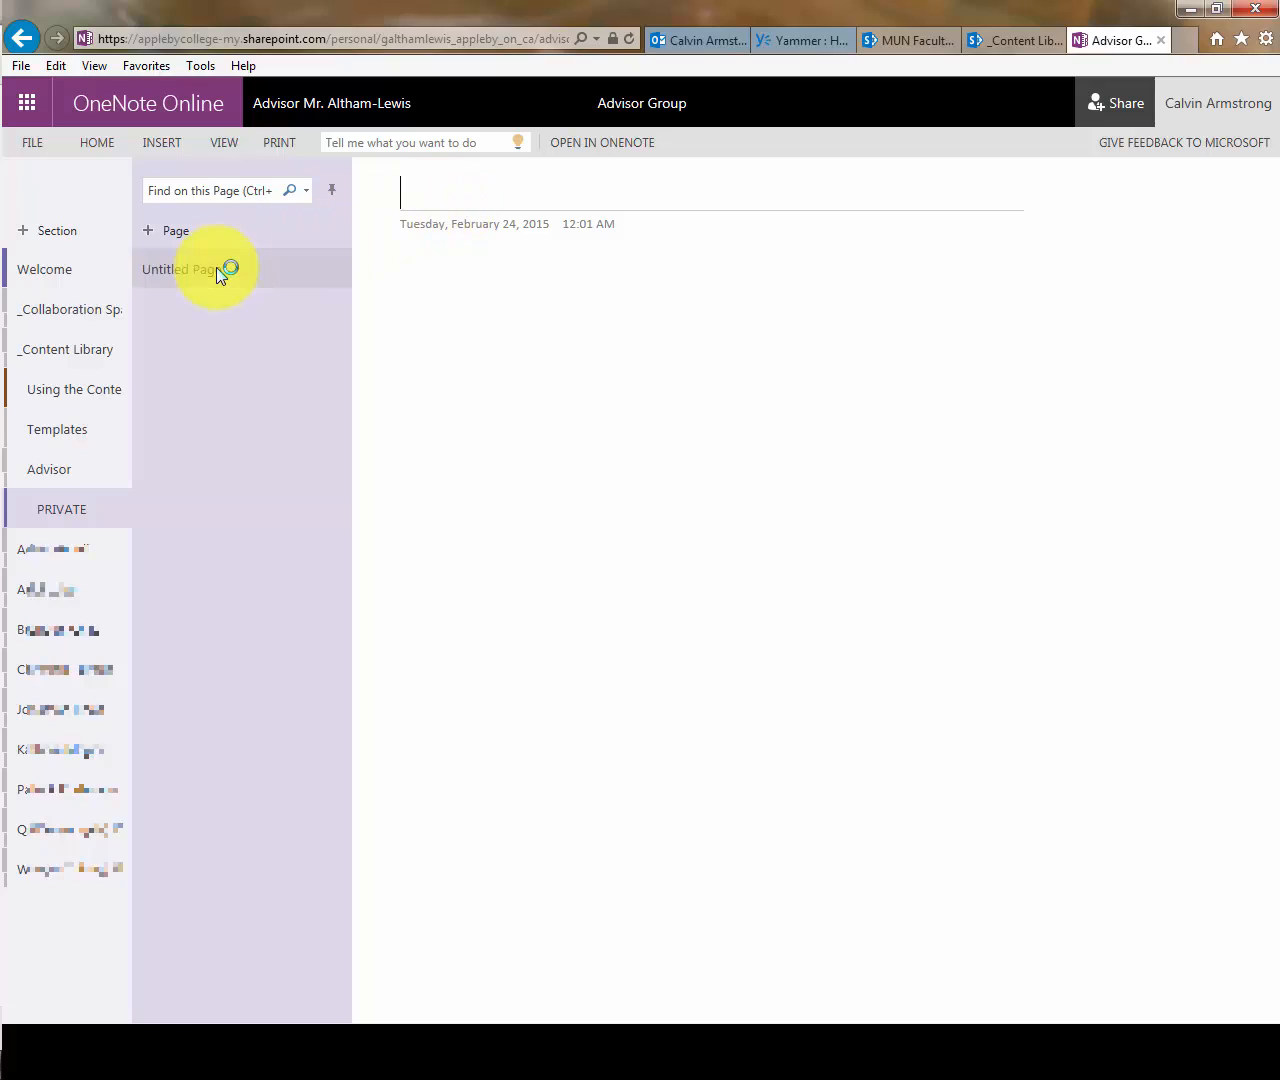
Title the PRIVATE page 'This section is private' and insert a new section 'This is Cal's section'
{"action": "type", "text": "This section is private"}
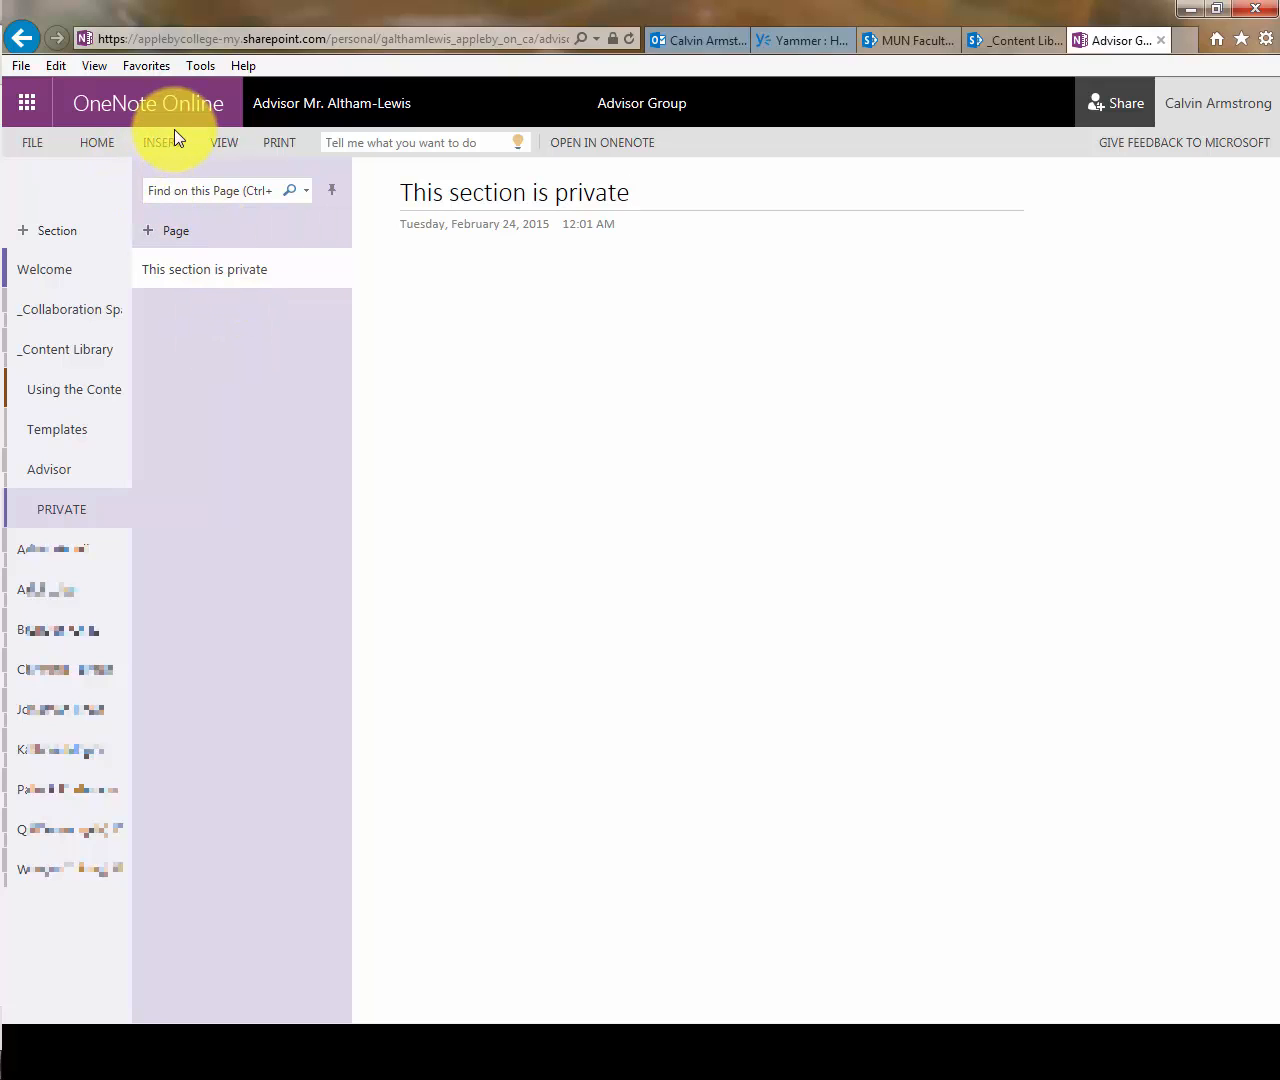
{"action": "left_click", "coordinate": [160, 142]}
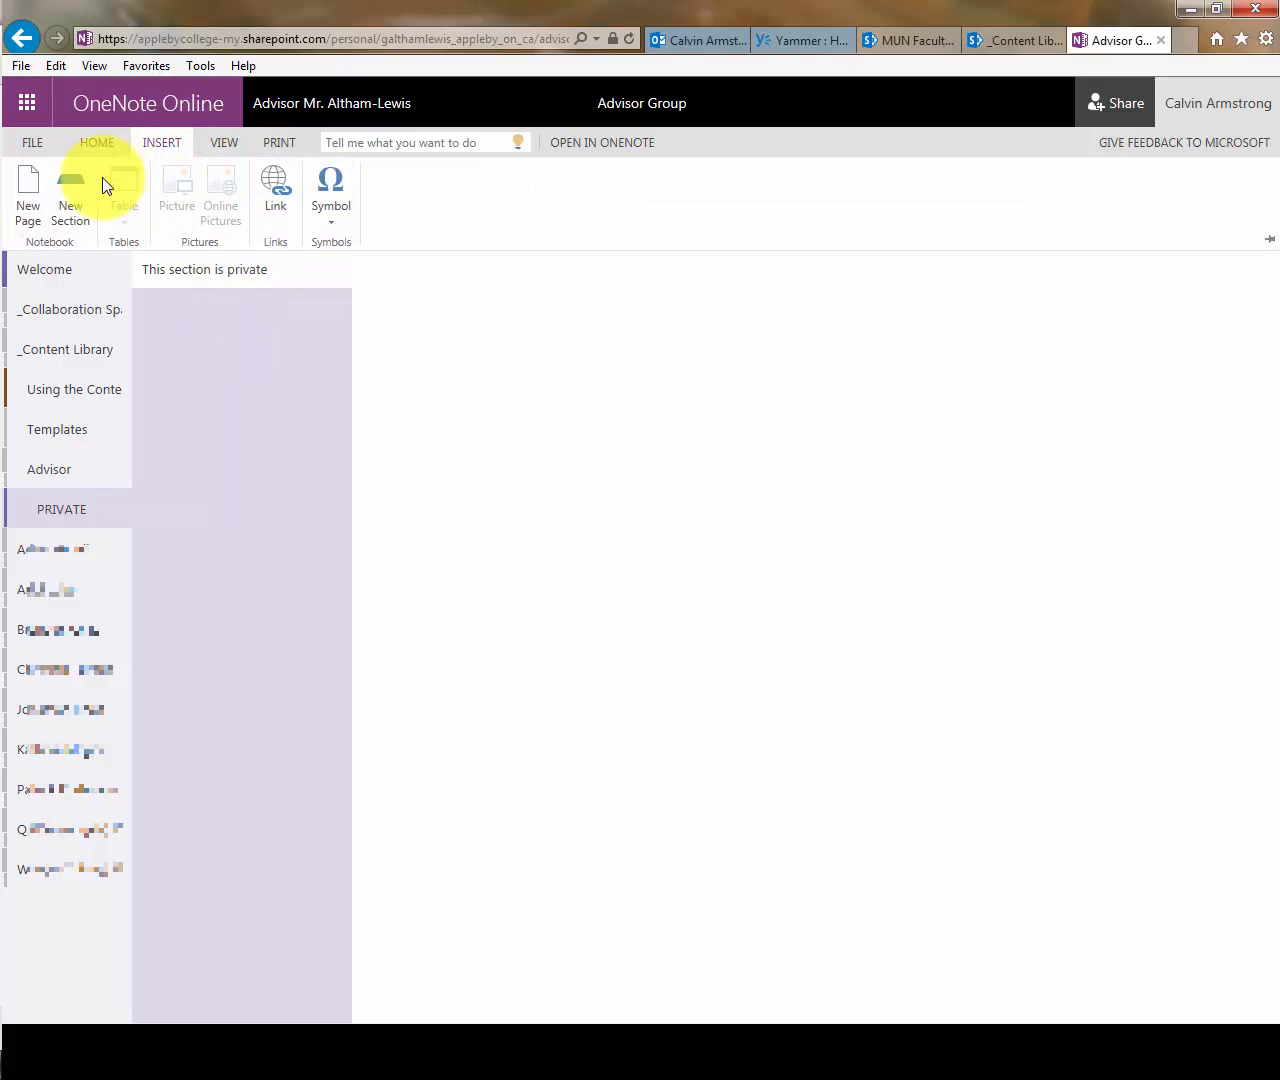
{"action": "left_click", "coordinate": [70, 196]}
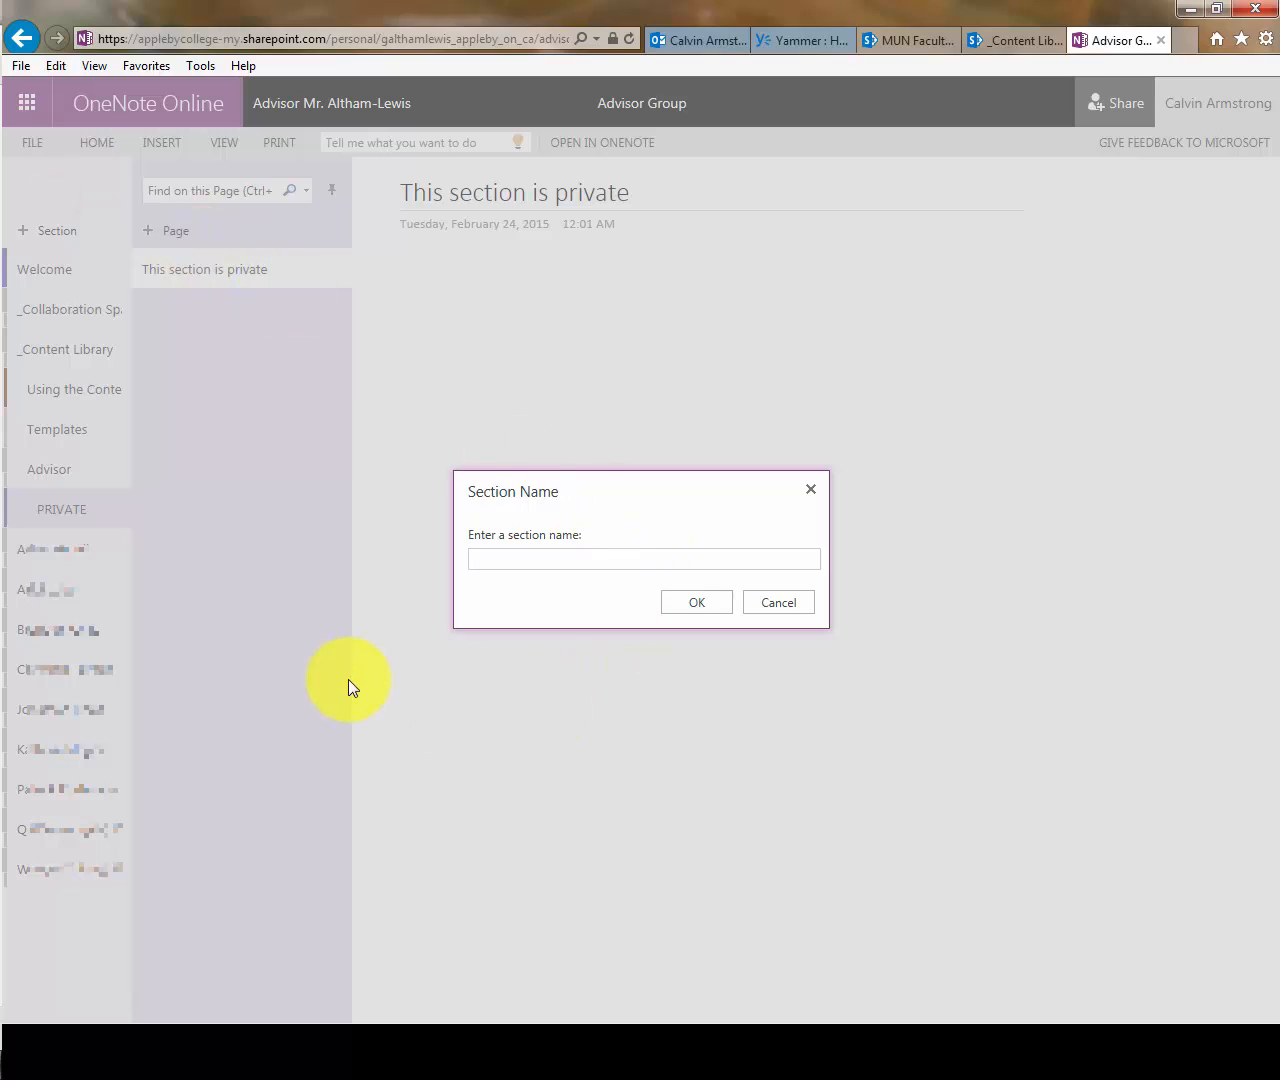
{"action": "type", "text": "This is Cal's section"}
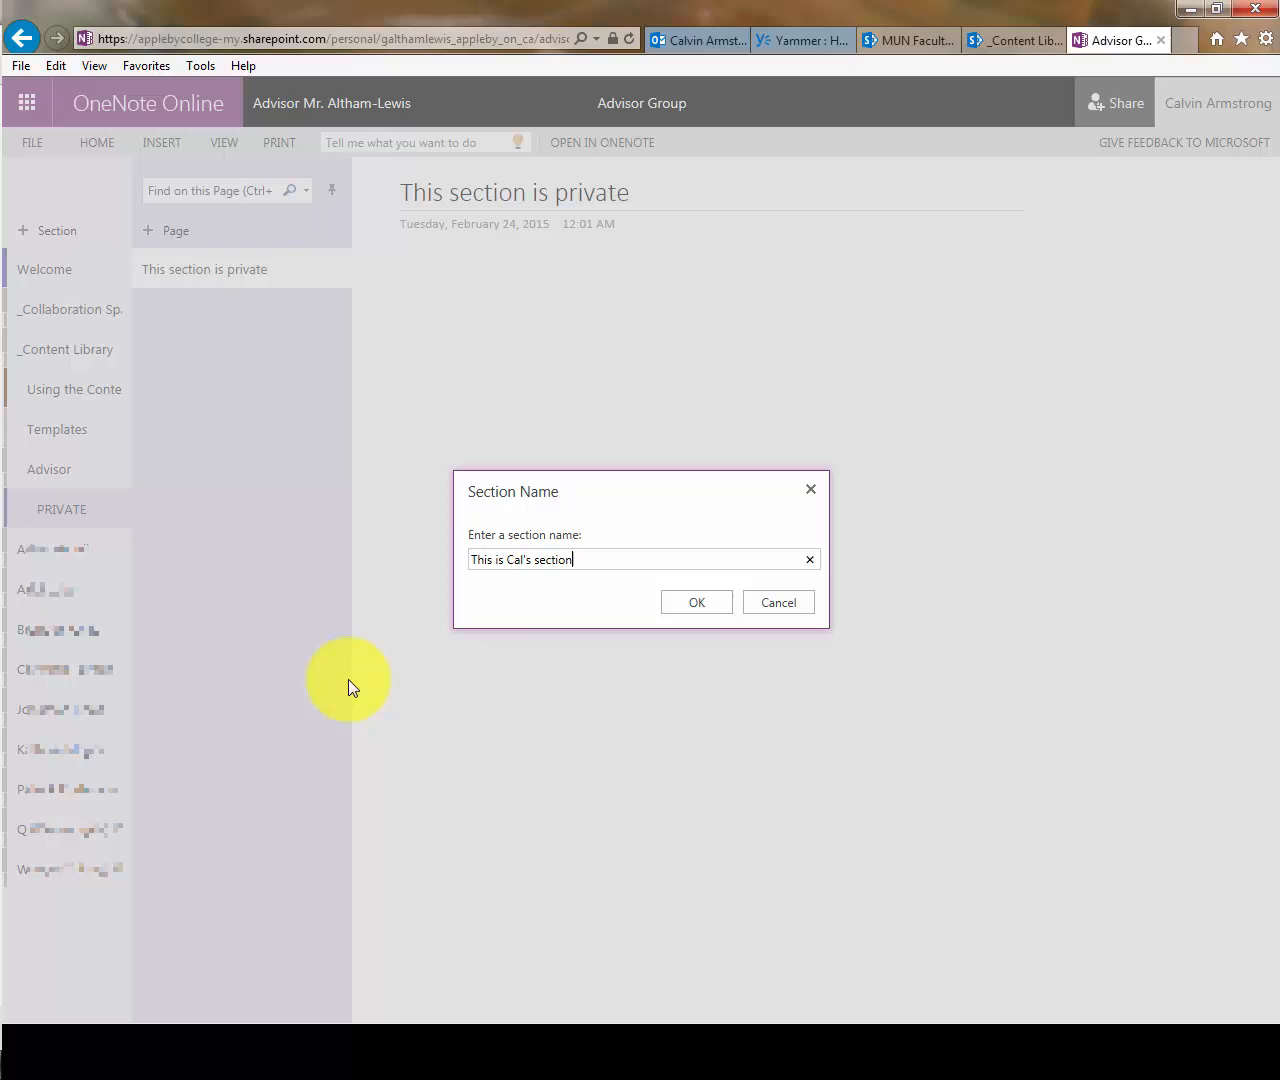
{"action": "left_click", "coordinate": [696, 602]}
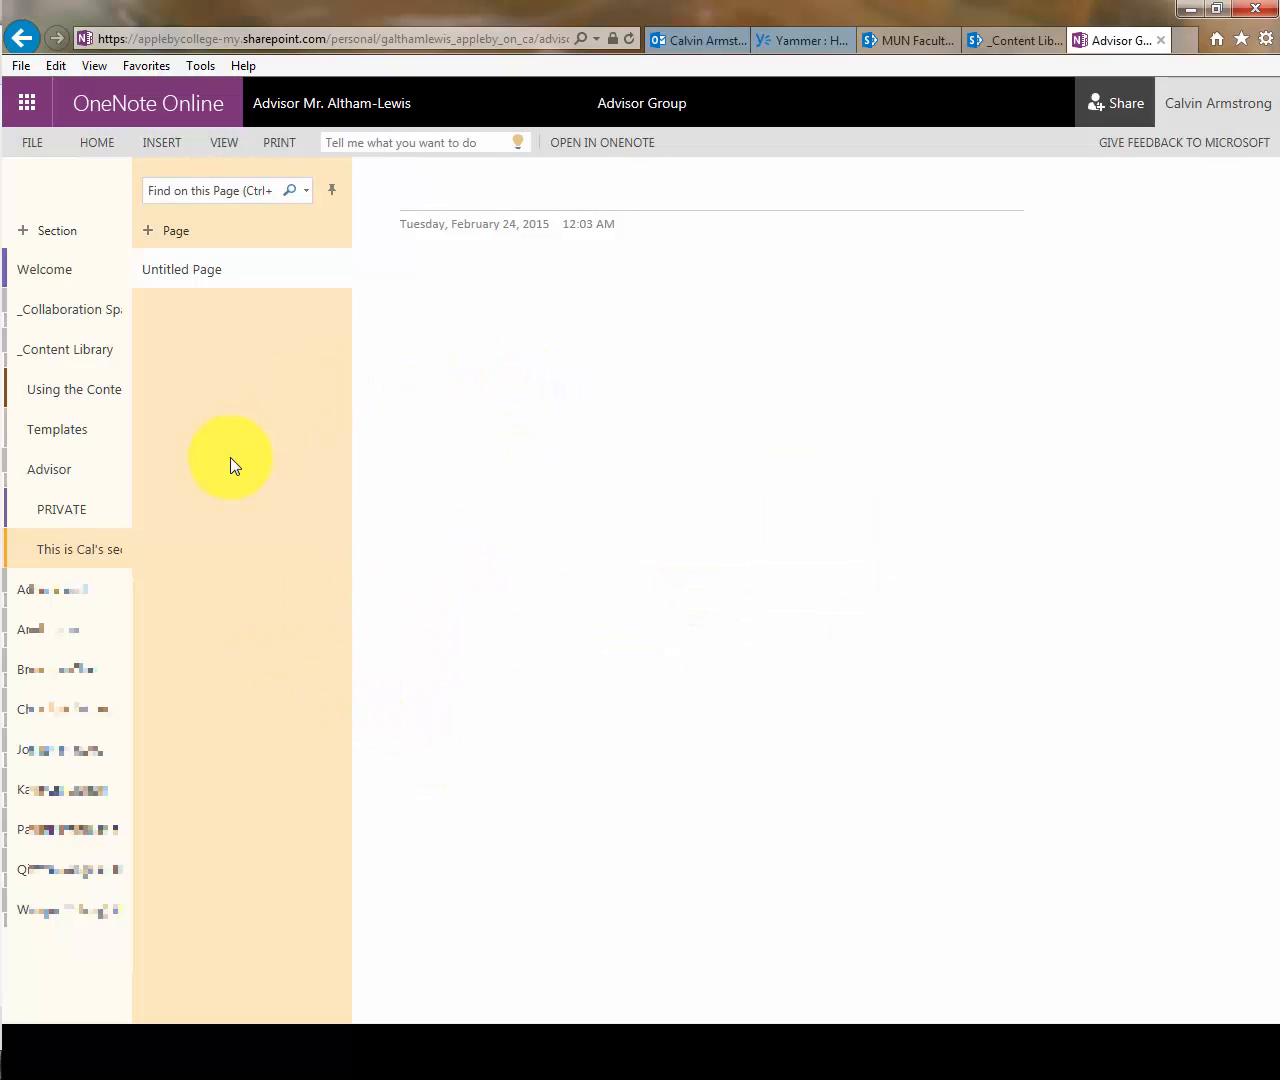
{"action": "mouse_move", "coordinate": [318, 628]}
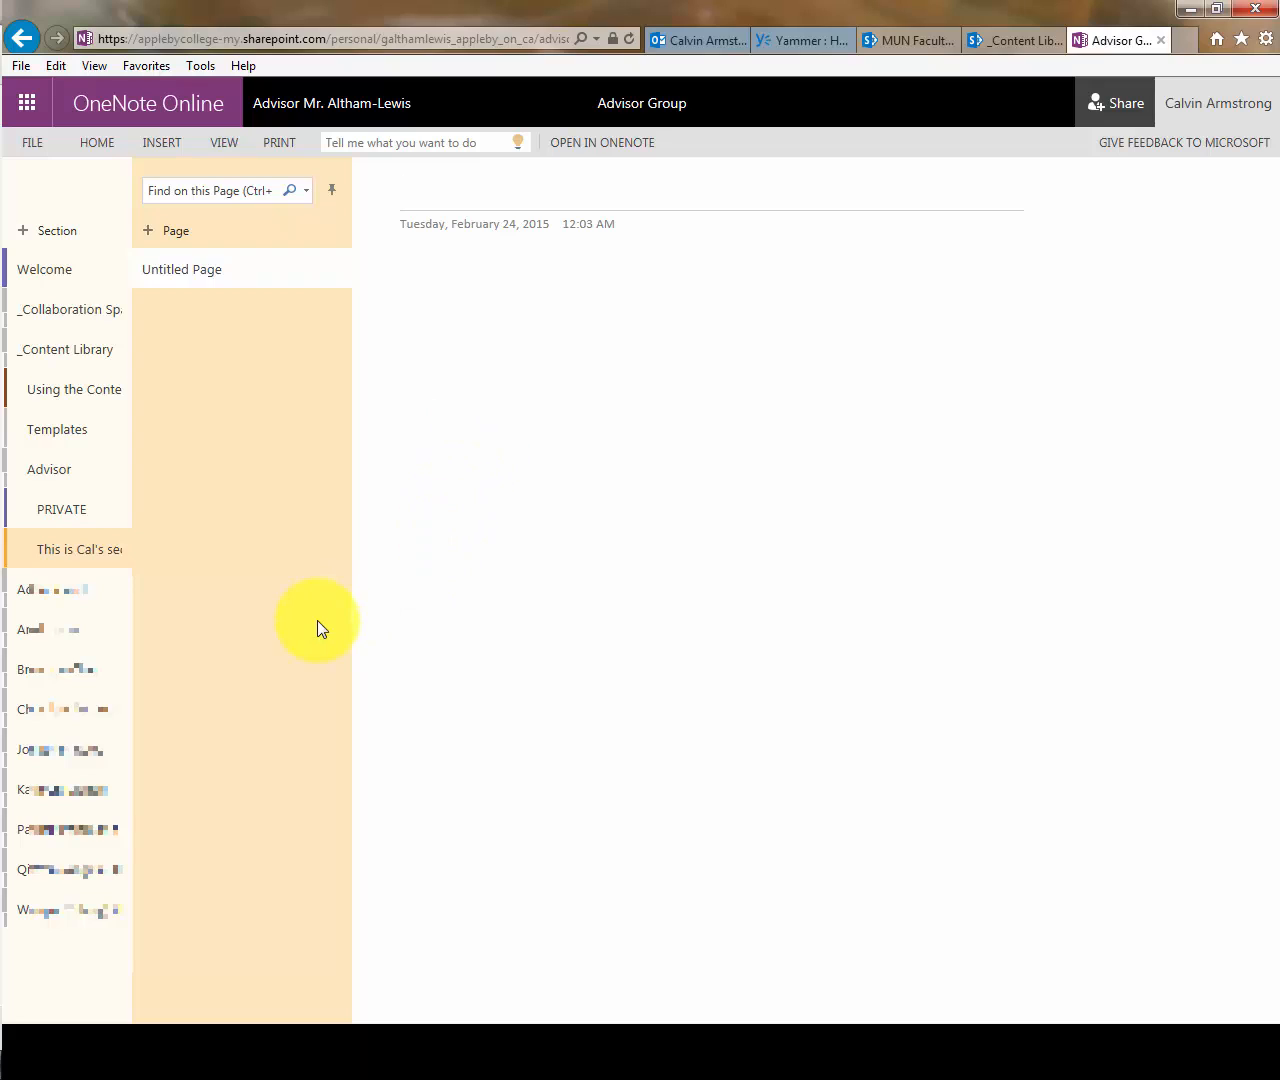